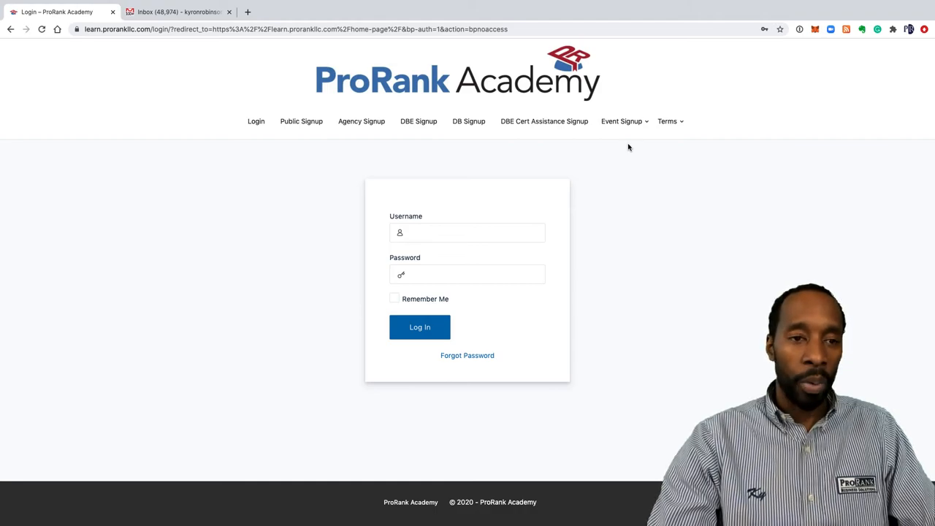
Open the Event Forum registration page via Event Signup in the top navigation.
left_click(622, 121)
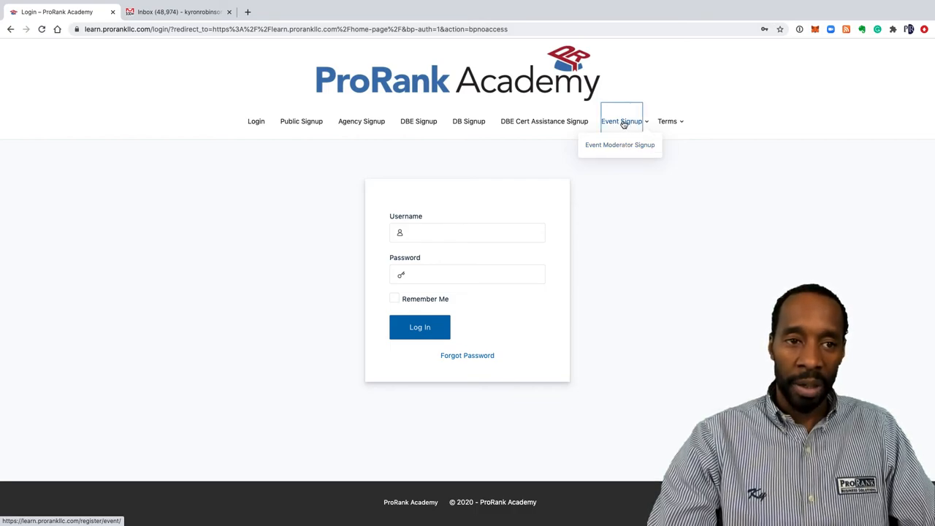
left_click(620, 145)
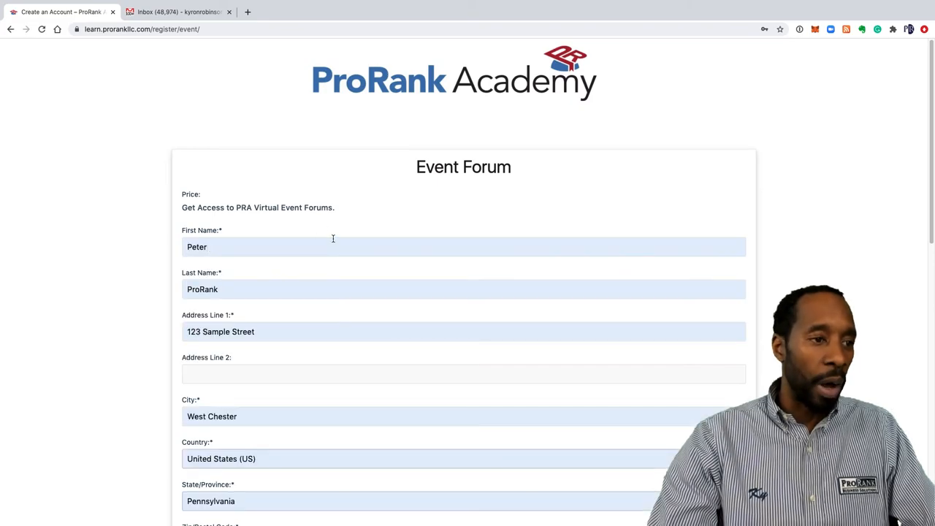
Scroll down the form and select Eastern Pennsylvania plus additional regions as locations.
scroll("down", 3)
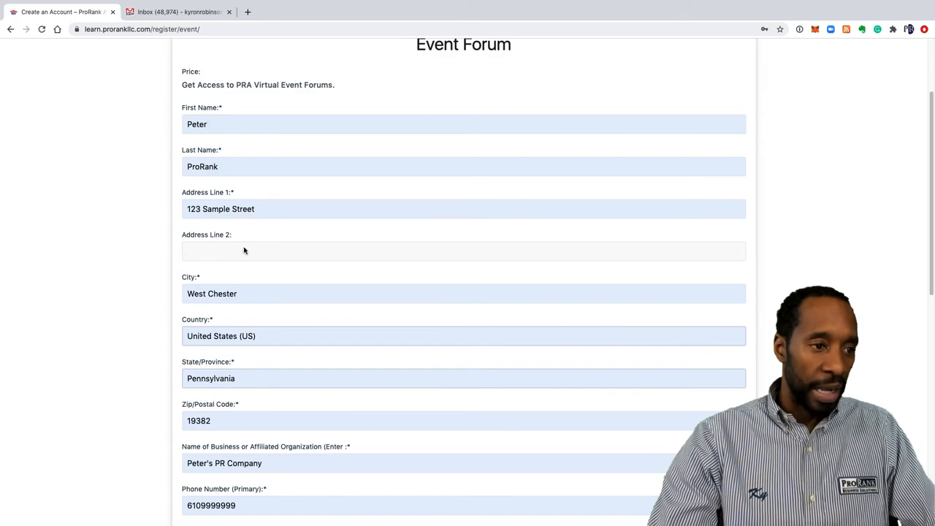
scroll("down", 3)
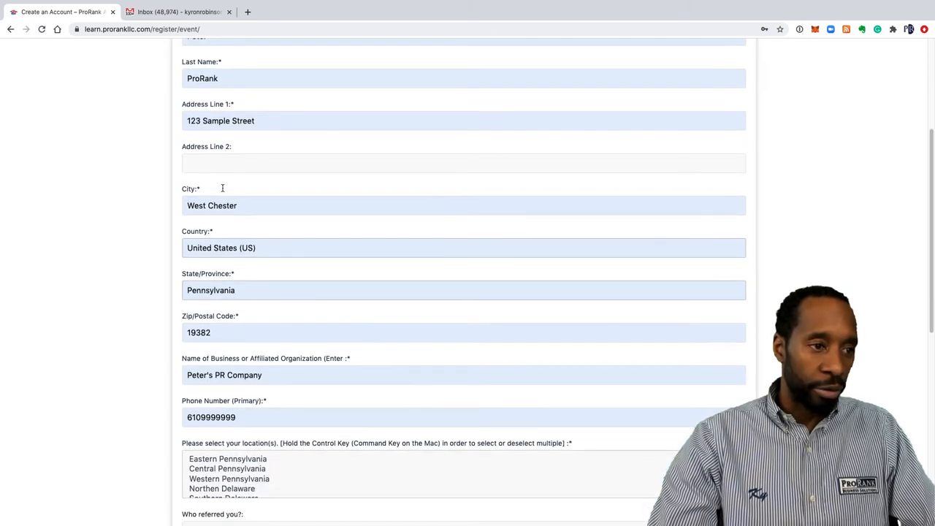
scroll("down", 3)
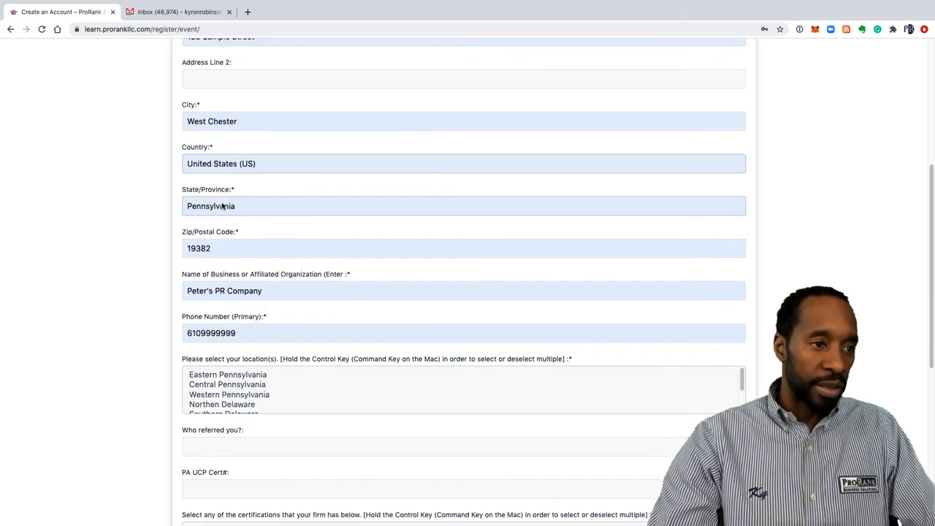
scroll("down", 3)
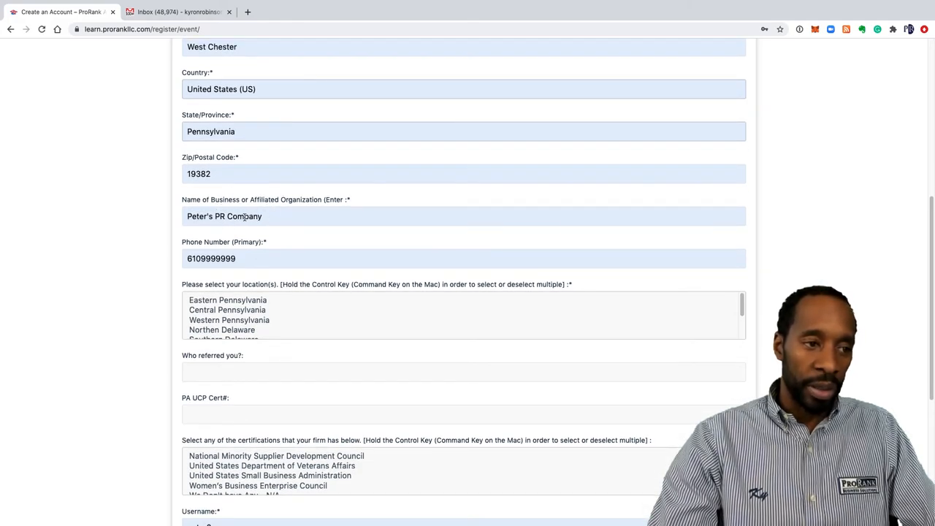
scroll("down", 3)
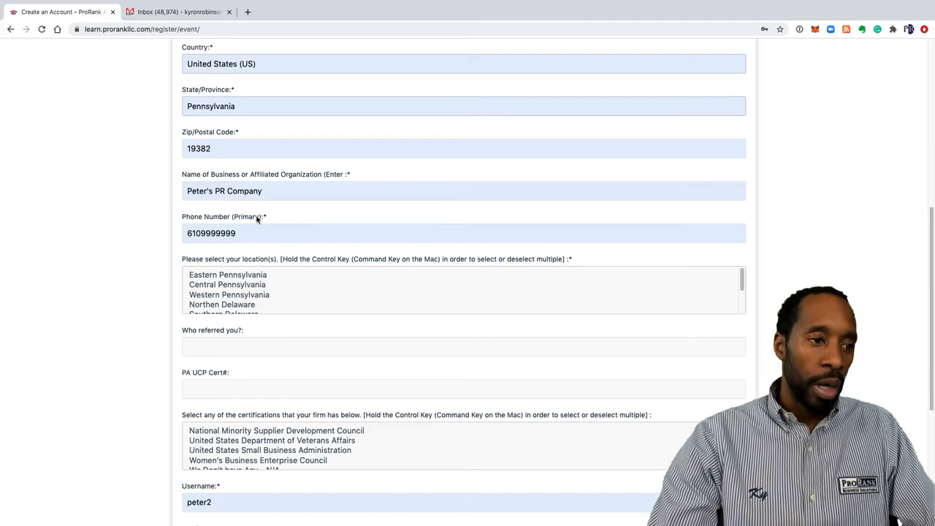
scroll("down", 3)
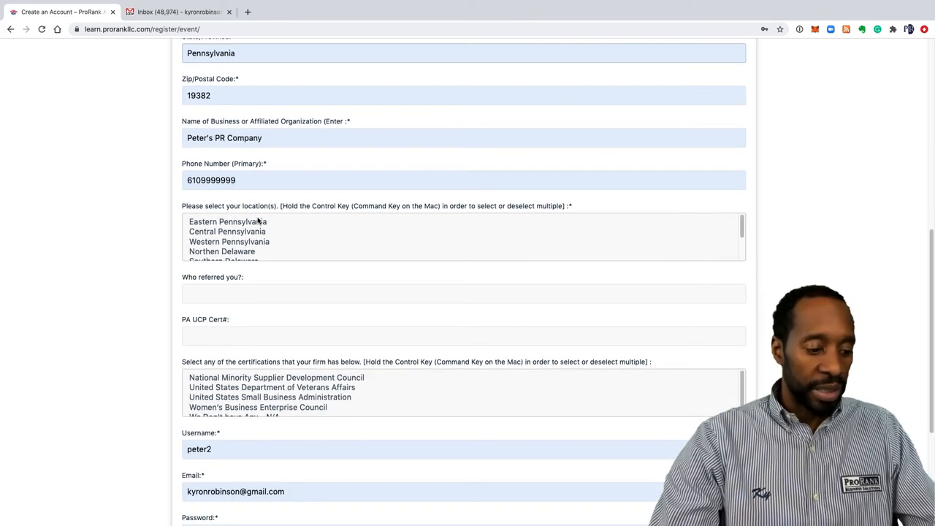
mouse_move(287, 212)
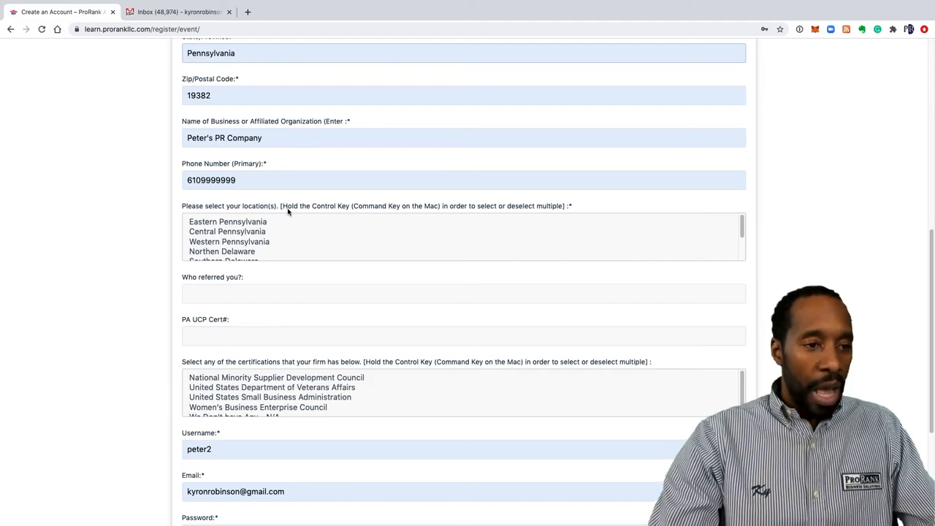
mouse_move(283, 224)
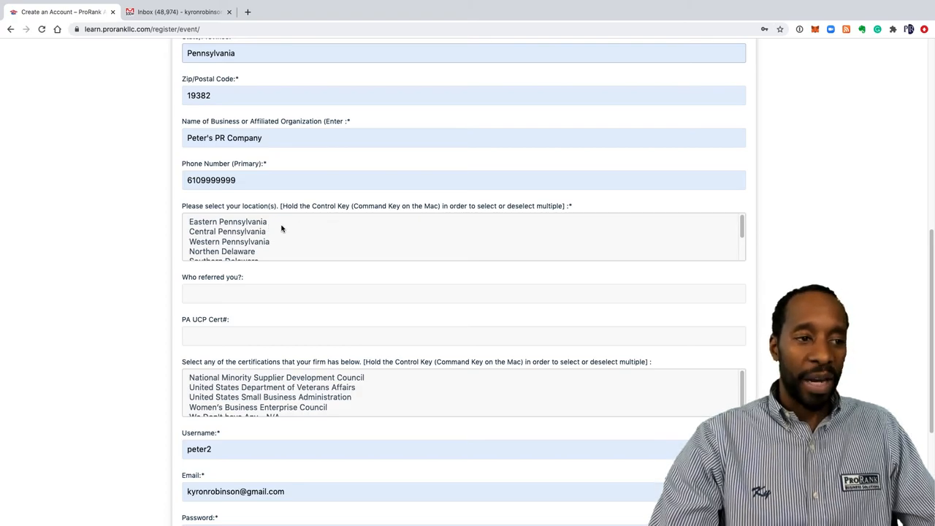
left_click(228, 241)
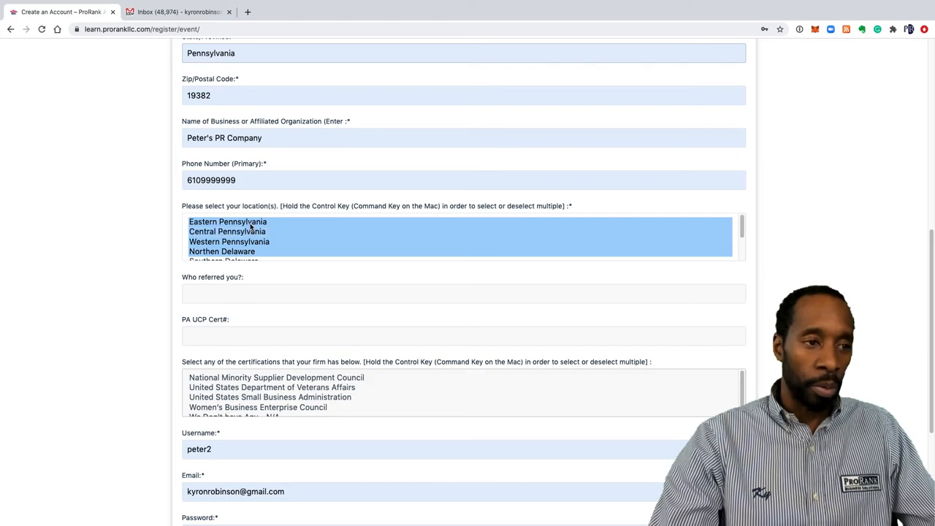
left_click(227, 232)
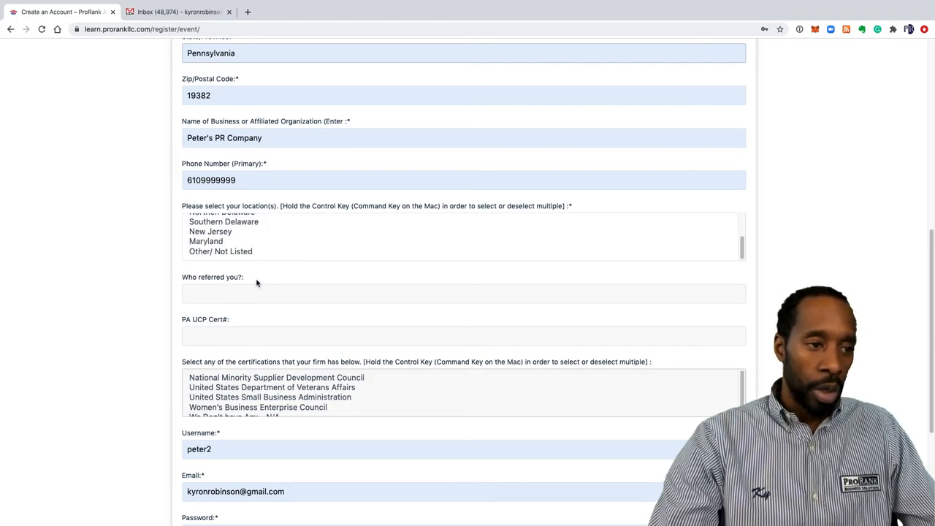
Set the referral to DBE SSC and certification to 'We Don't have Any - N/A'.
left_click(464, 293)
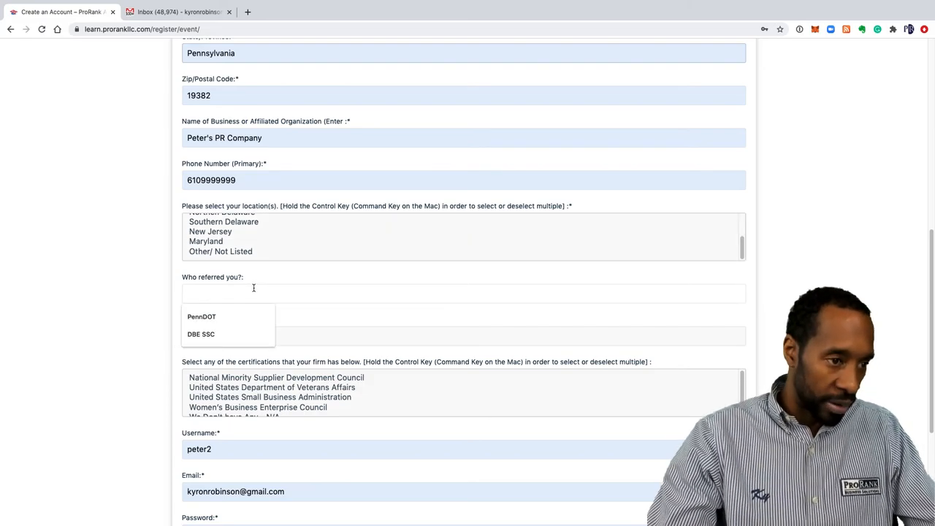
left_click(201, 334)
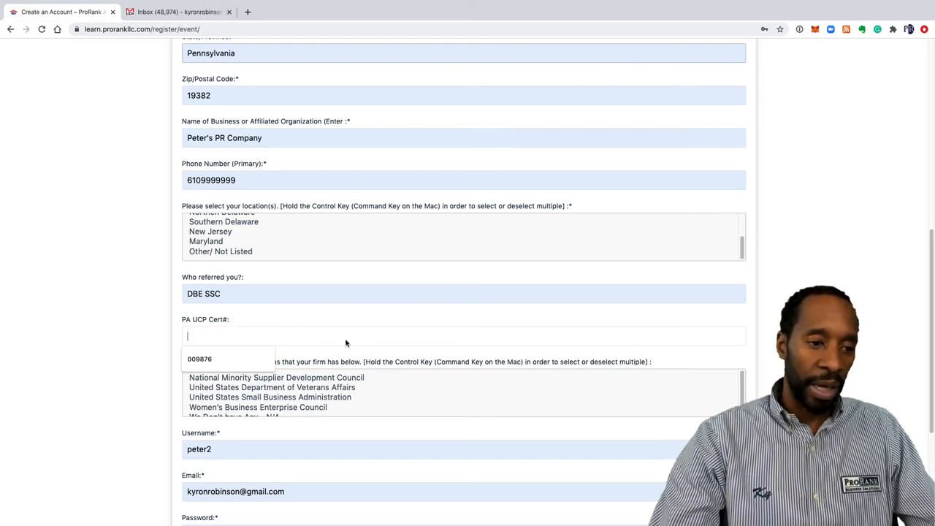
left_click(272, 383)
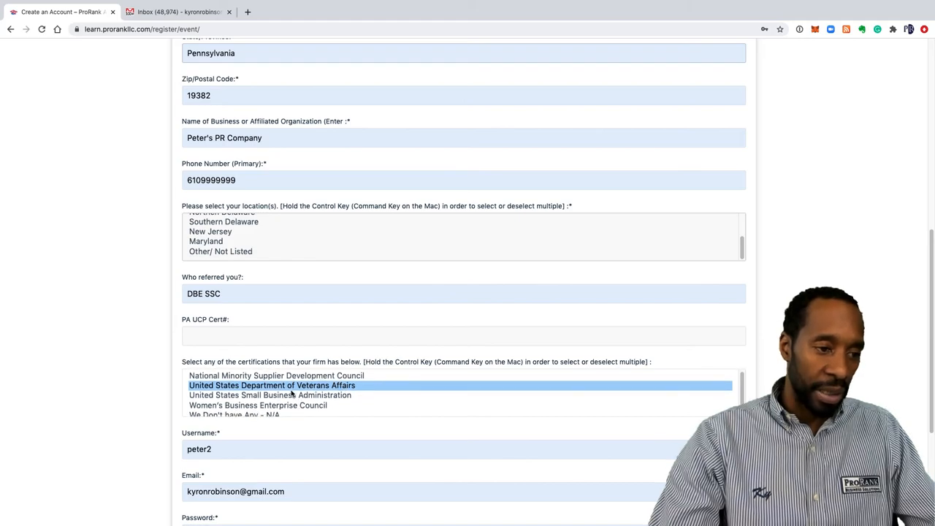
left_click(257, 404)
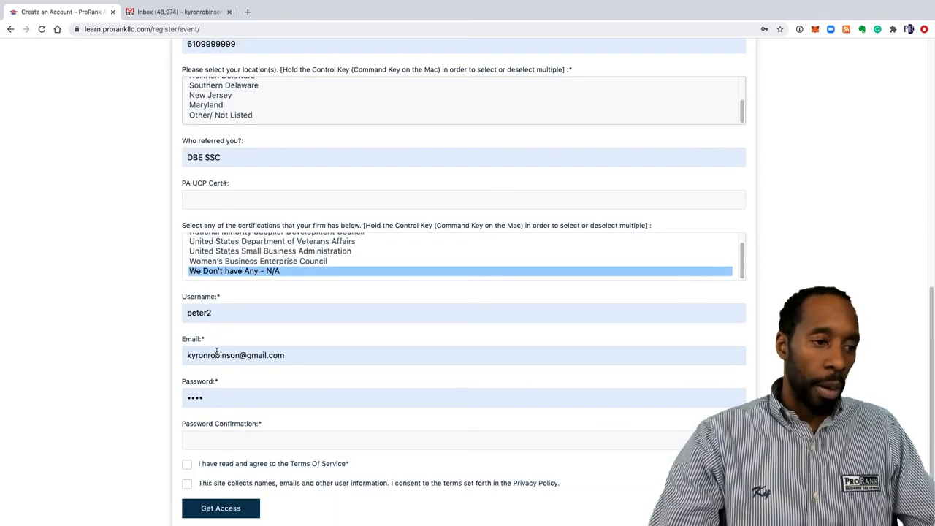
Confirm the password, accept both consent checkboxes, and submit with Get Access.
left_click(464, 439)
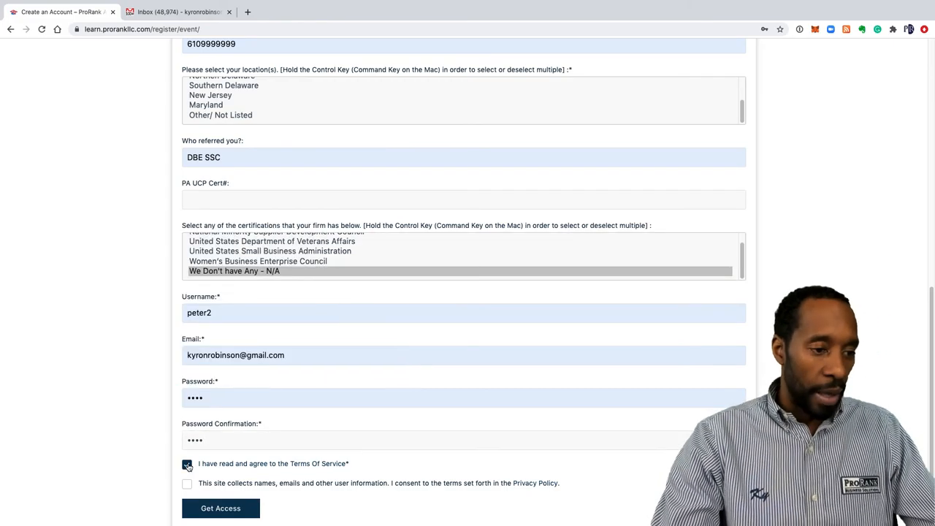
left_click(187, 483)
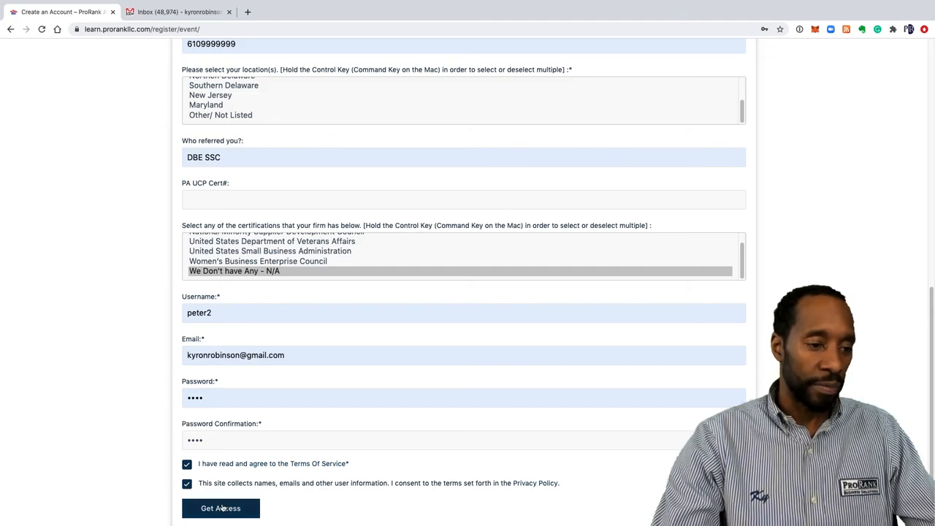
left_click(220, 507)
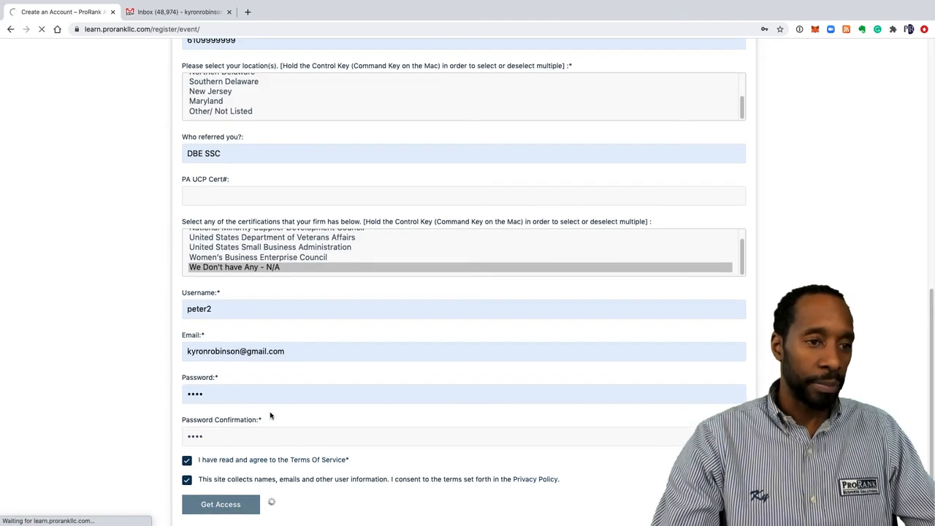
Let Get Access finish to the Thank You page, then switch to the Gmail inbox.
left_click(220, 505)
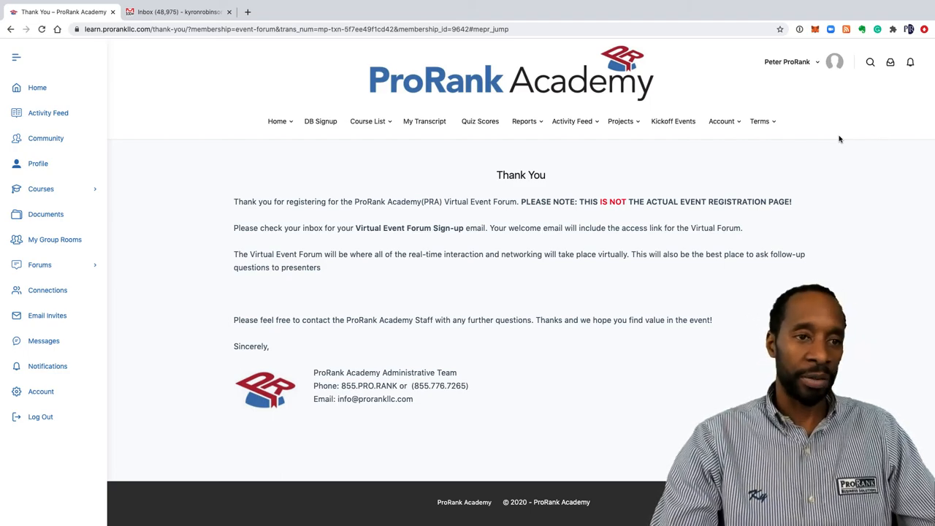
mouse_move(777, 190)
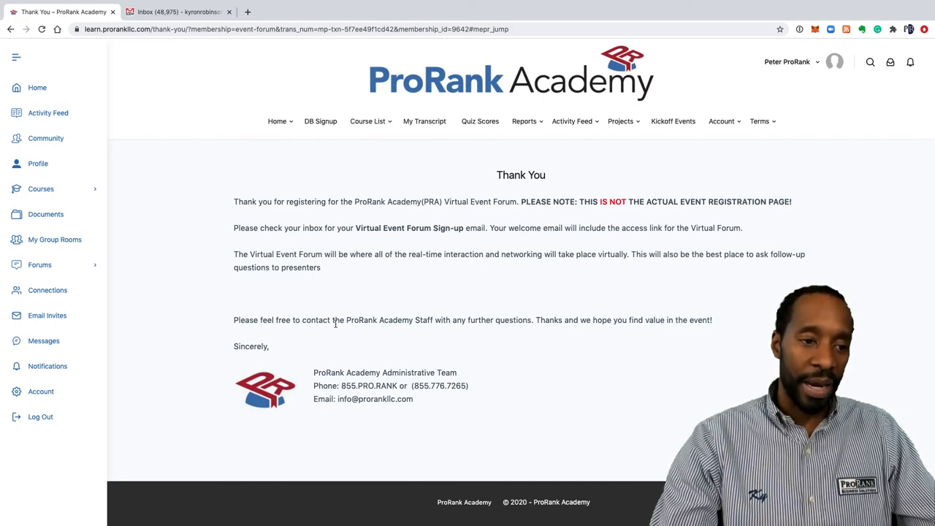
mouse_move(441, 280)
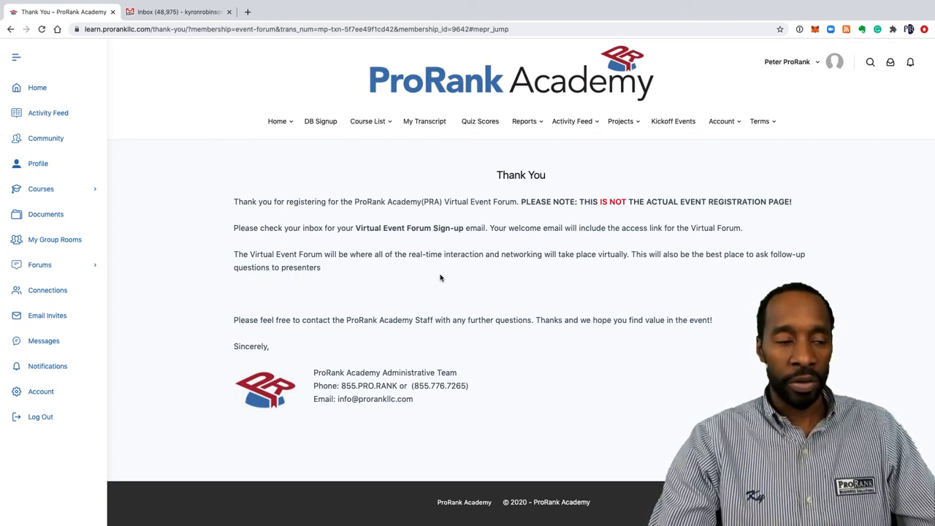
left_click(175, 12)
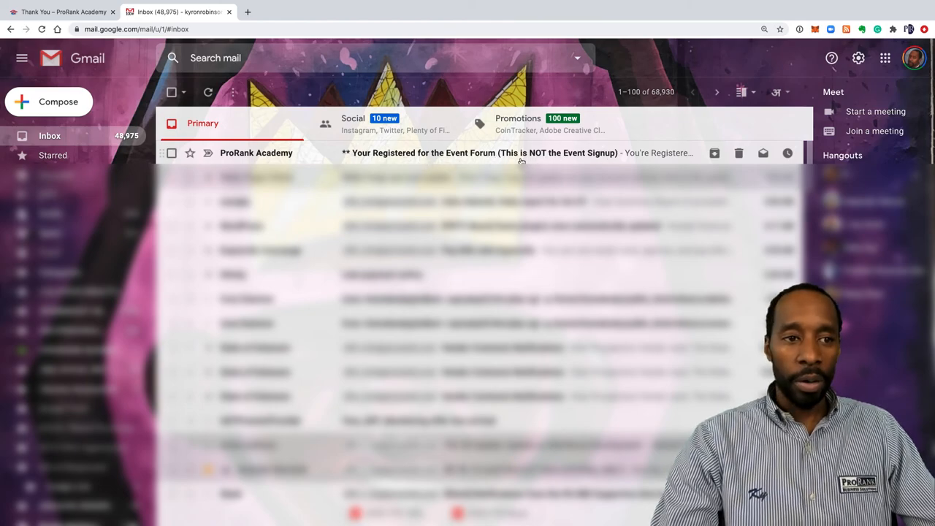
mouse_move(557, 159)
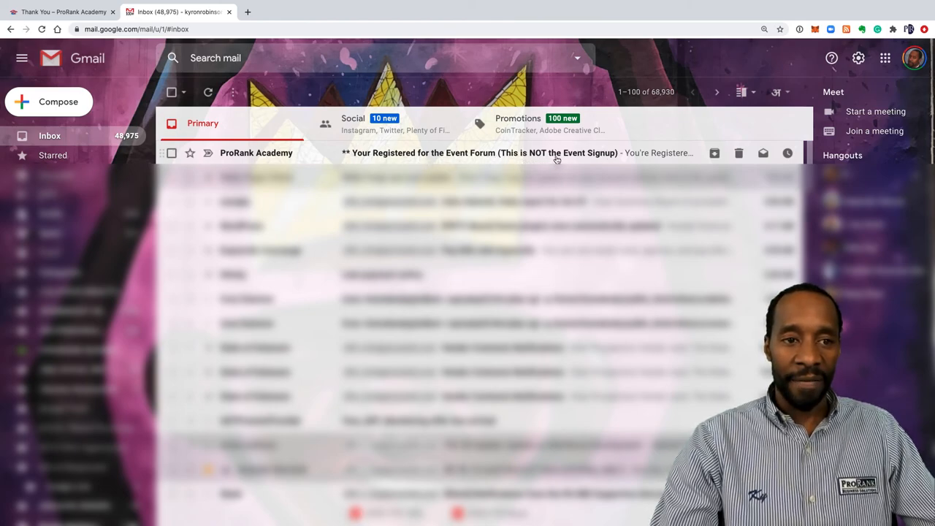
Open the 'Your Registered for the Event Forum' email from ProRank Academy.
left_click(479, 153)
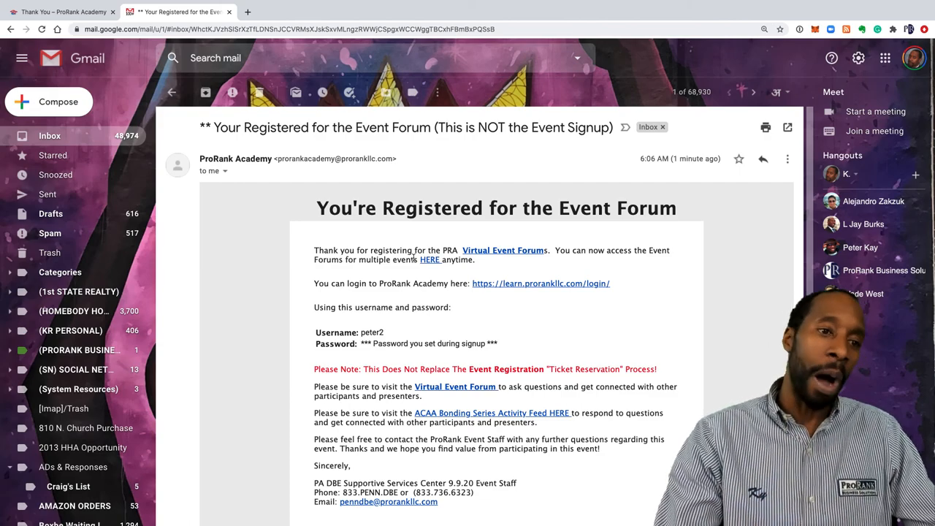
scroll("down", 3)
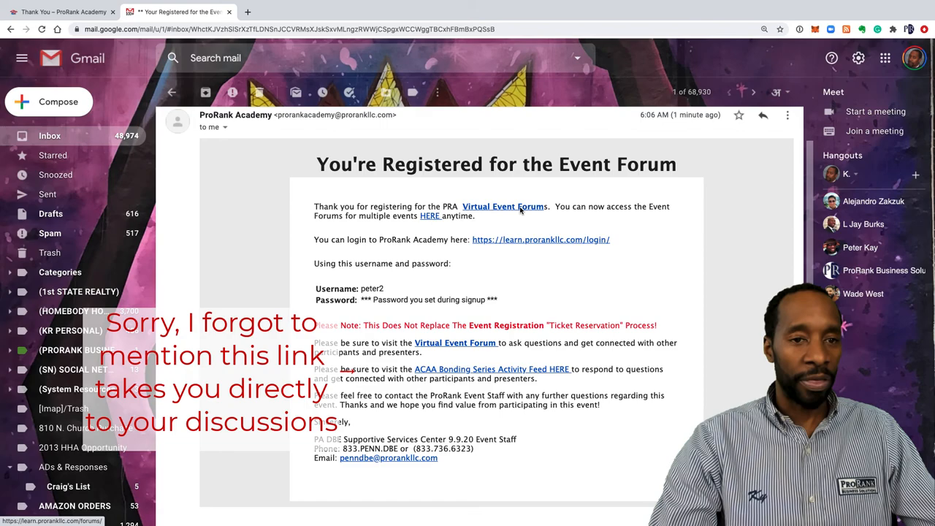
Follow the email's Virtual Event Forums link and pick the ACAA DBE Bonding Series Forum.
left_click(503, 206)
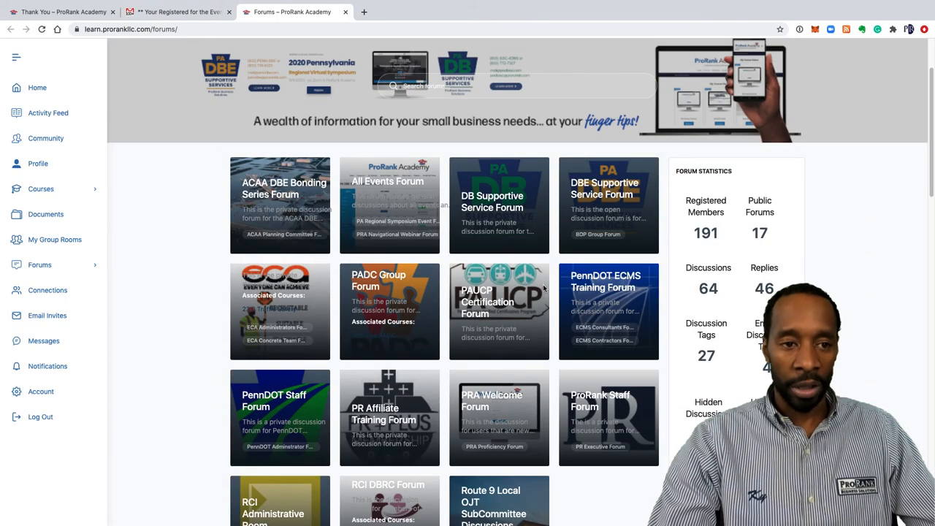
scroll("down", 3)
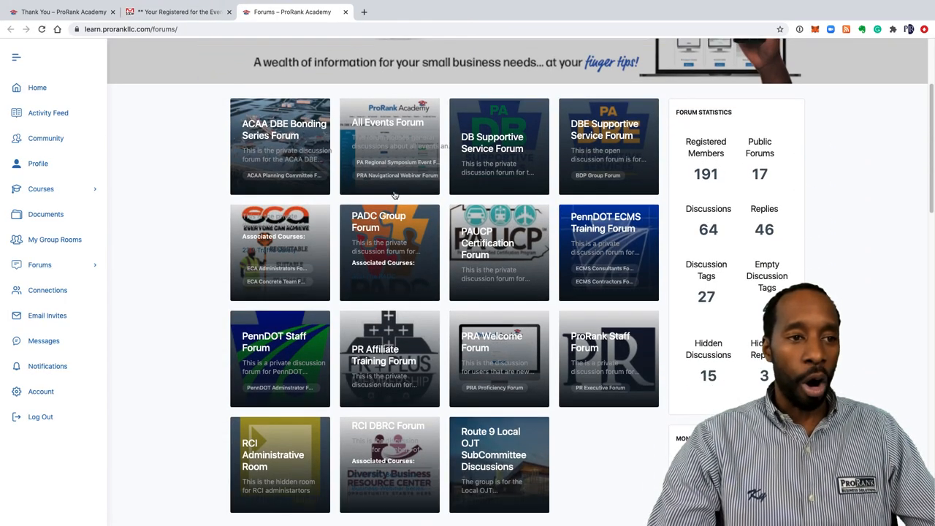
scroll("down", 3)
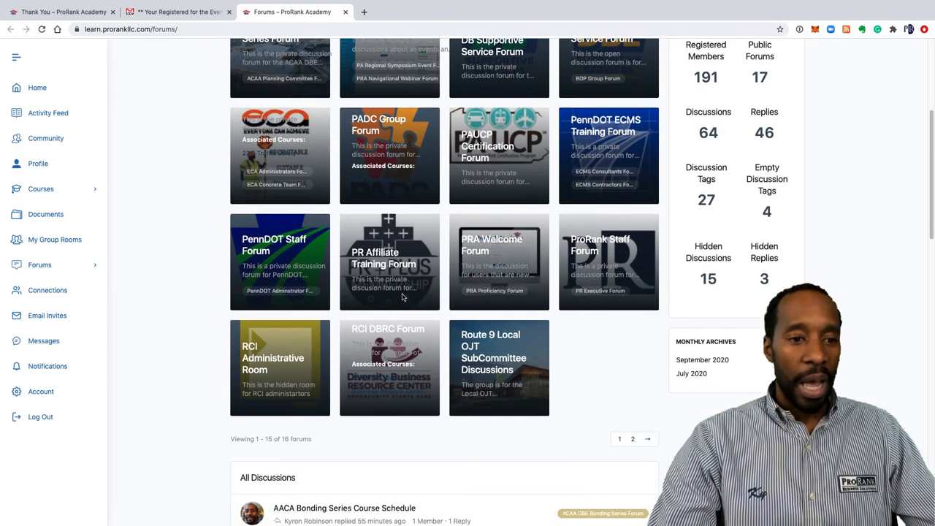
scroll("down", 3)
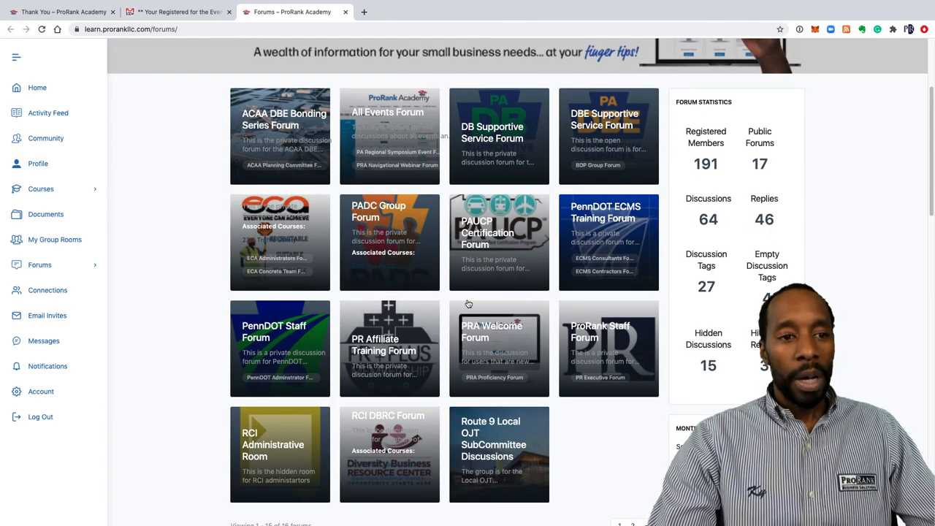
mouse_move(282, 128)
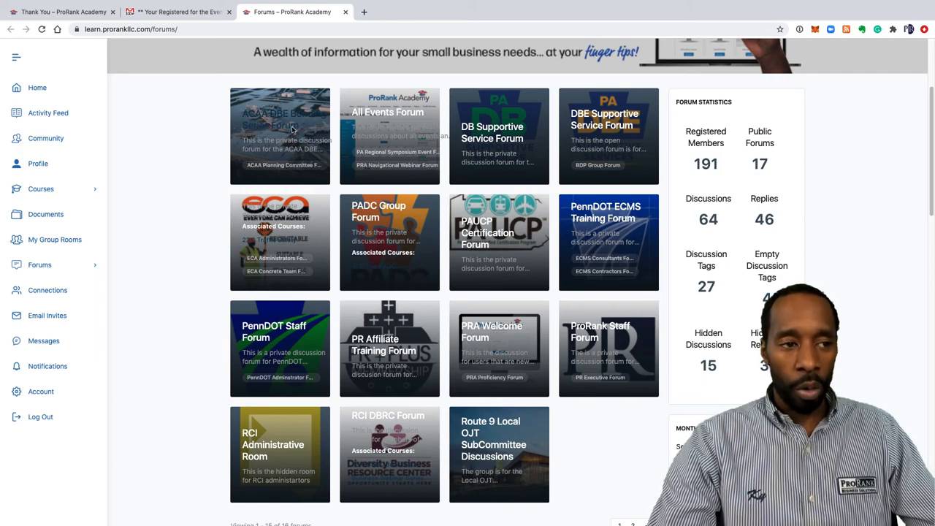
left_click(280, 122)
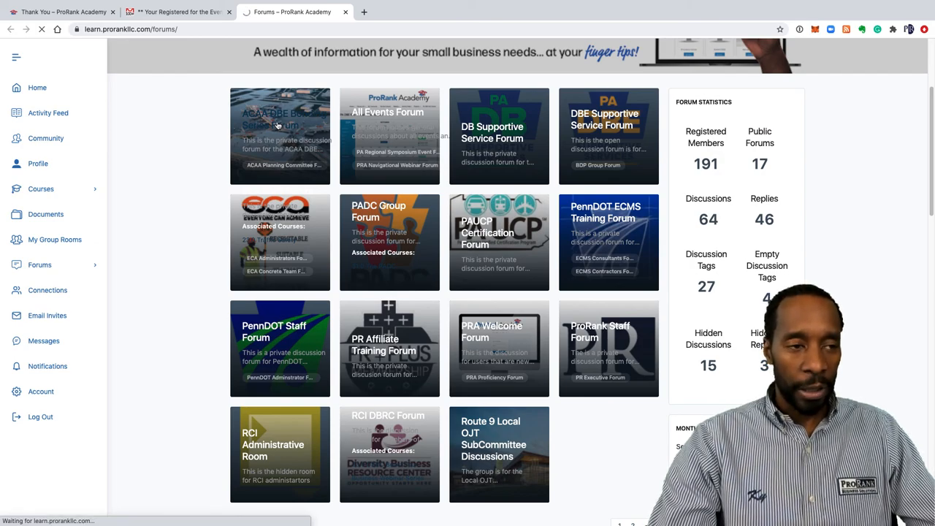
Open the 'AACA Bonding Series Course Schedule' thread and read its session dates and topics.
left_click(279, 136)
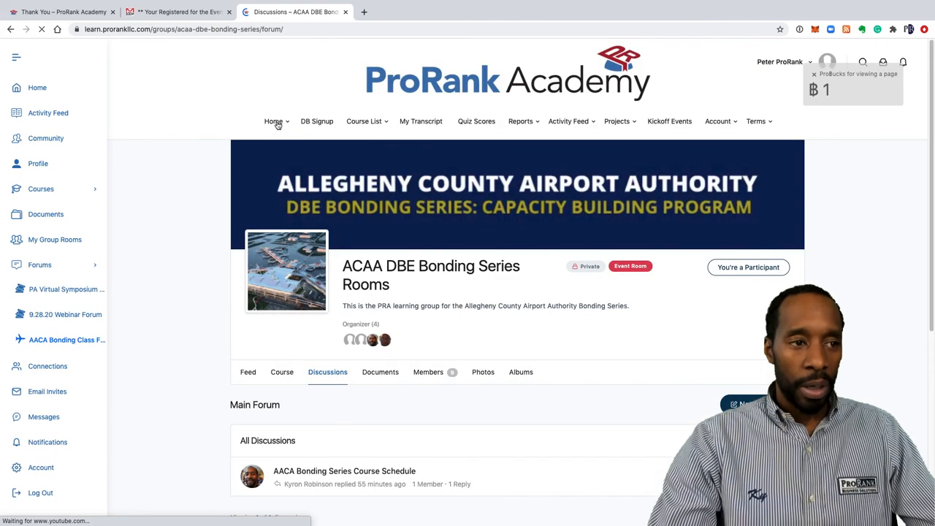
scroll("down", 3)
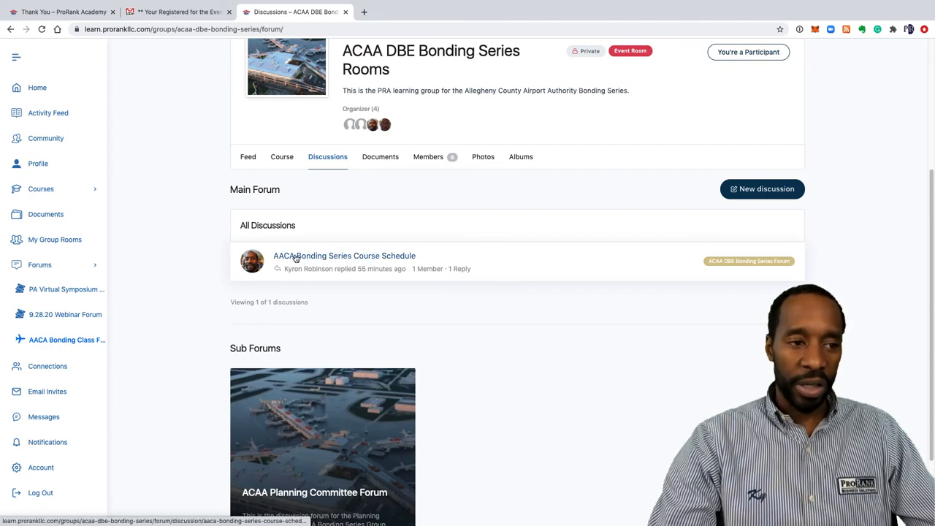
mouse_move(346, 261)
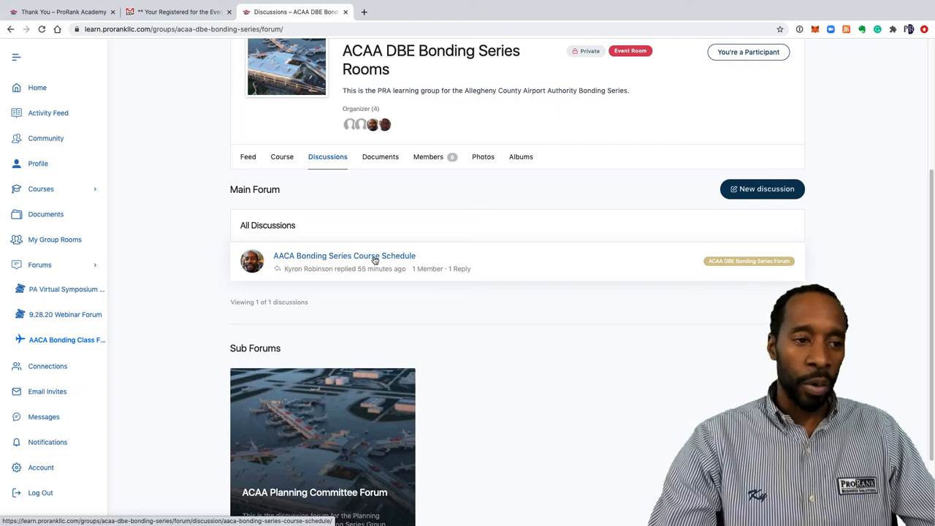
left_click(344, 256)
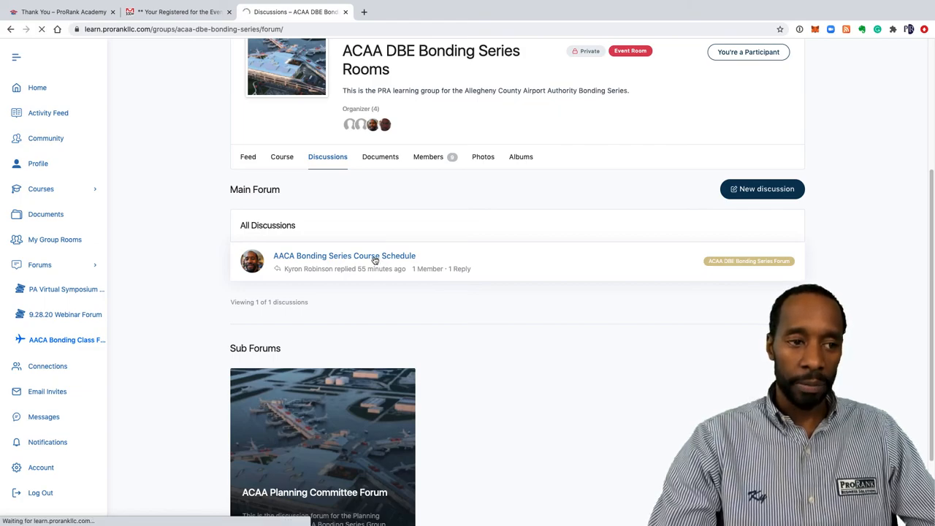
left_click(344, 256)
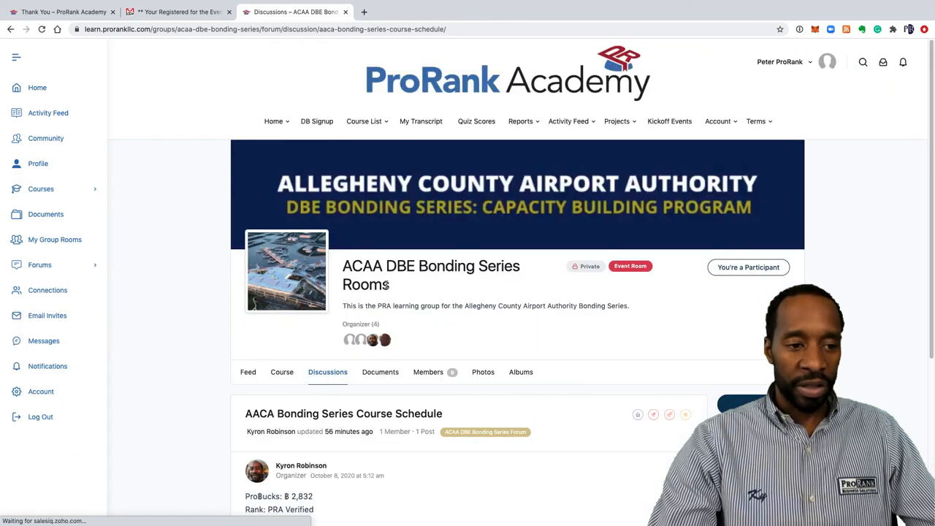
scroll("down", 3)
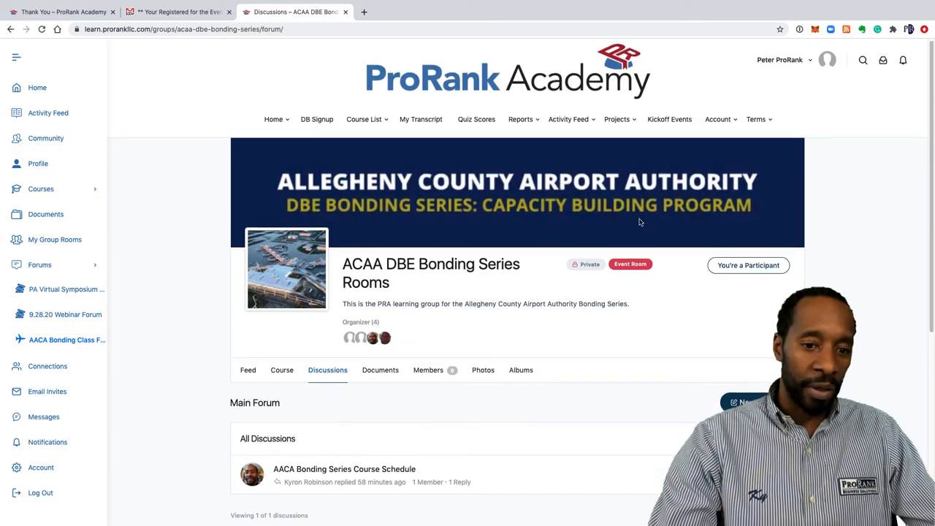
scroll("down", 3)
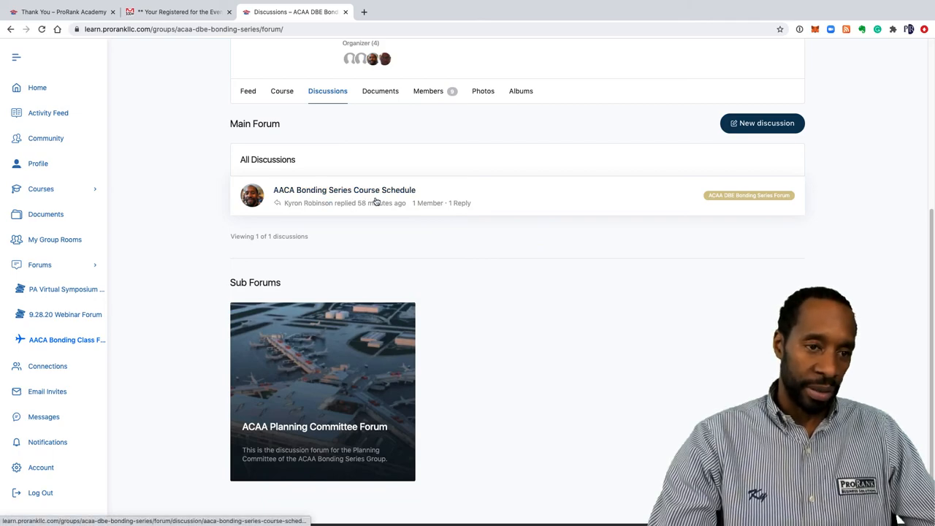
mouse_move(307, 203)
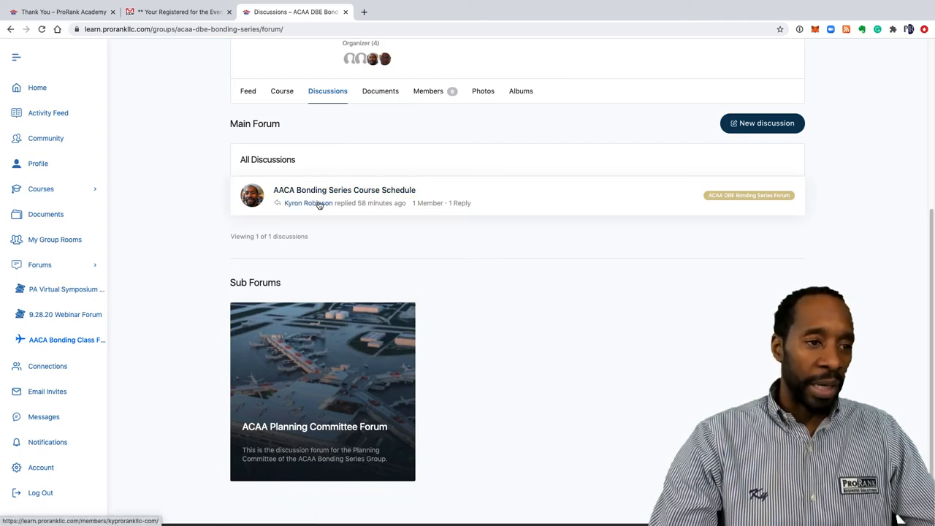
mouse_move(389, 223)
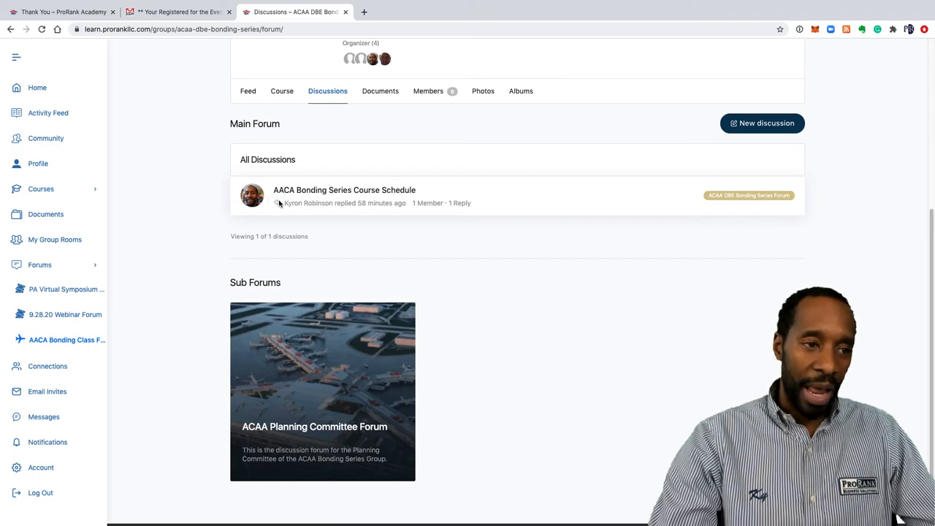
mouse_move(268, 278)
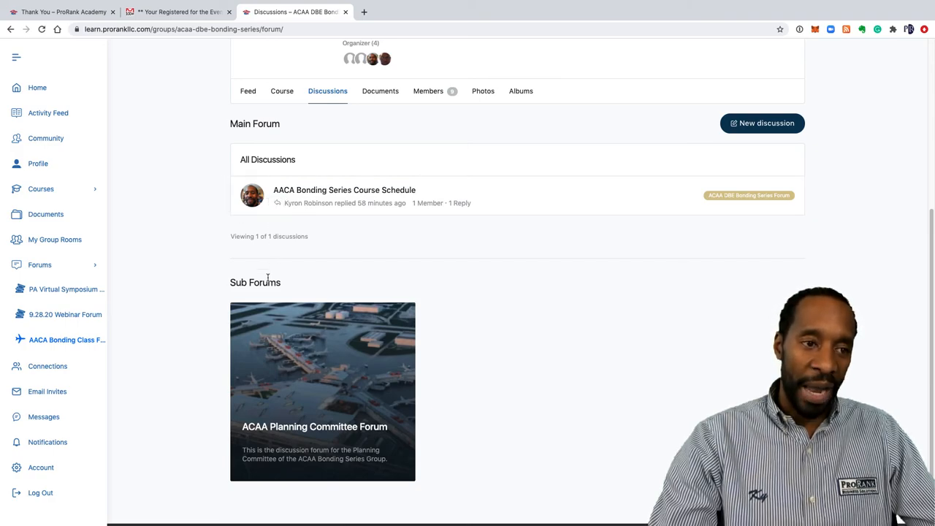
mouse_move(349, 250)
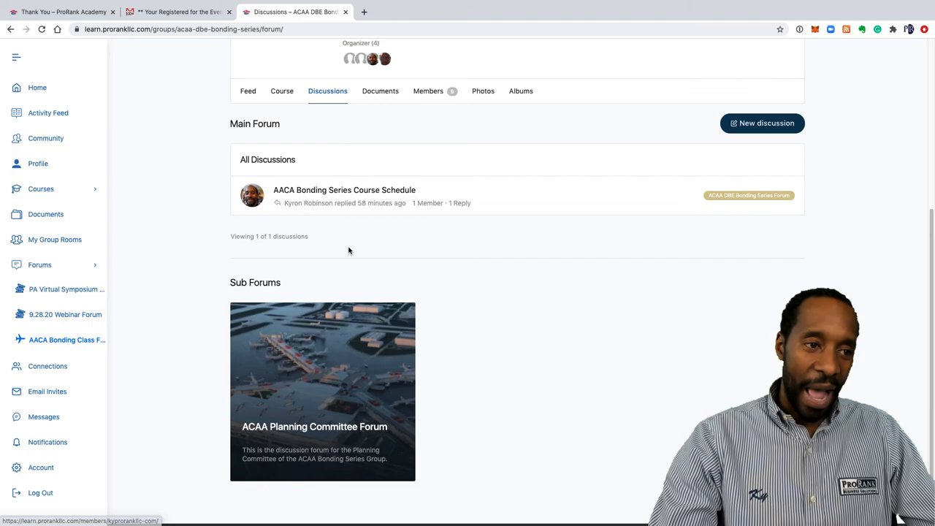
left_click(345, 190)
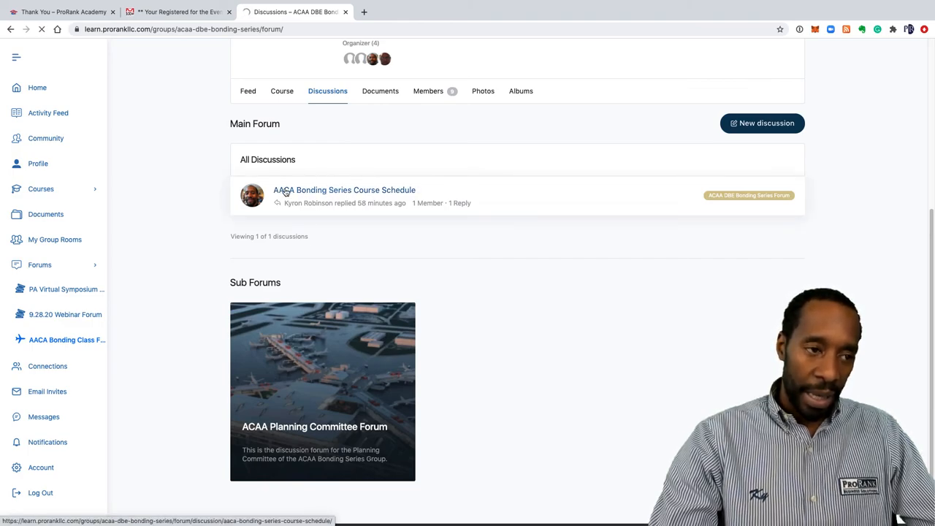
left_click(344, 190)
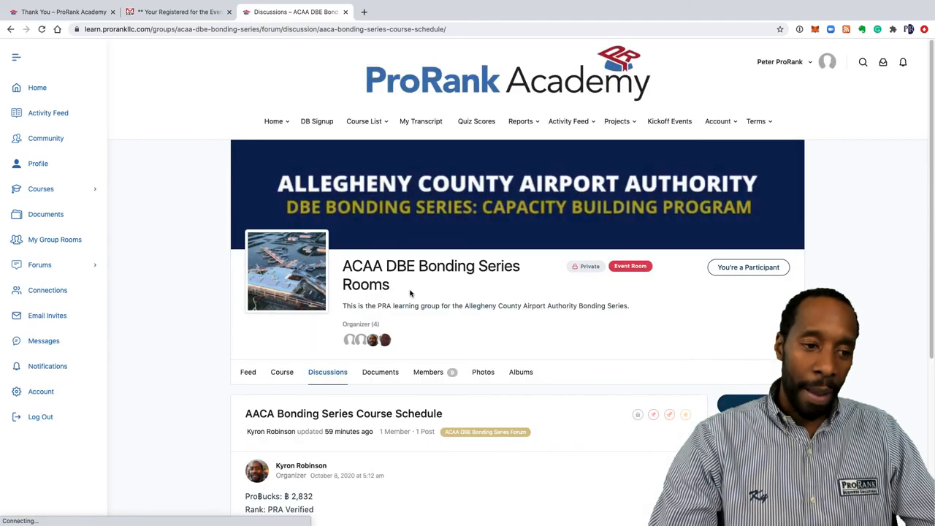
scroll("down", 3)
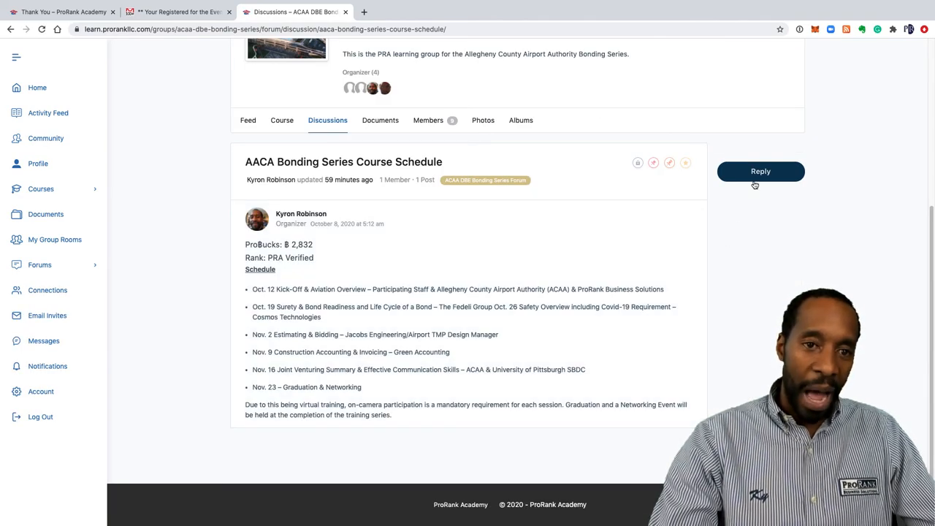
mouse_move(381, 328)
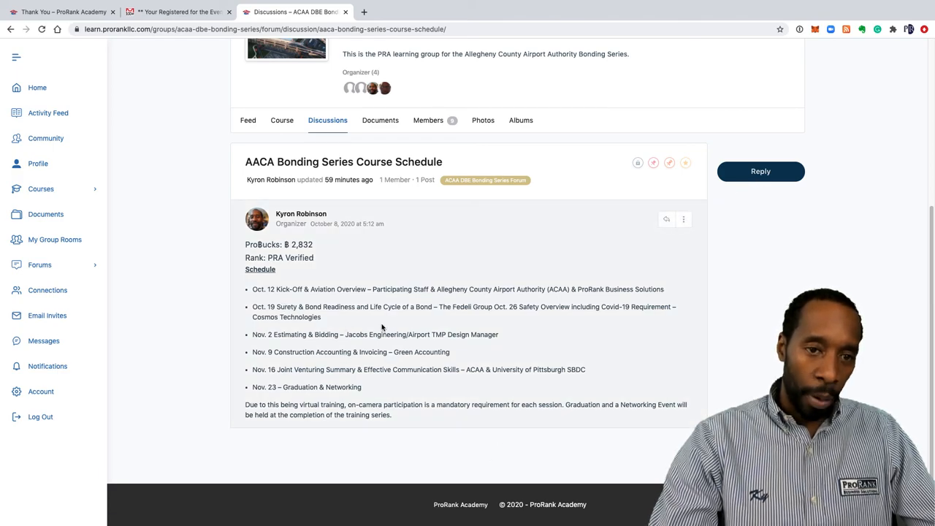
mouse_move(488, 327)
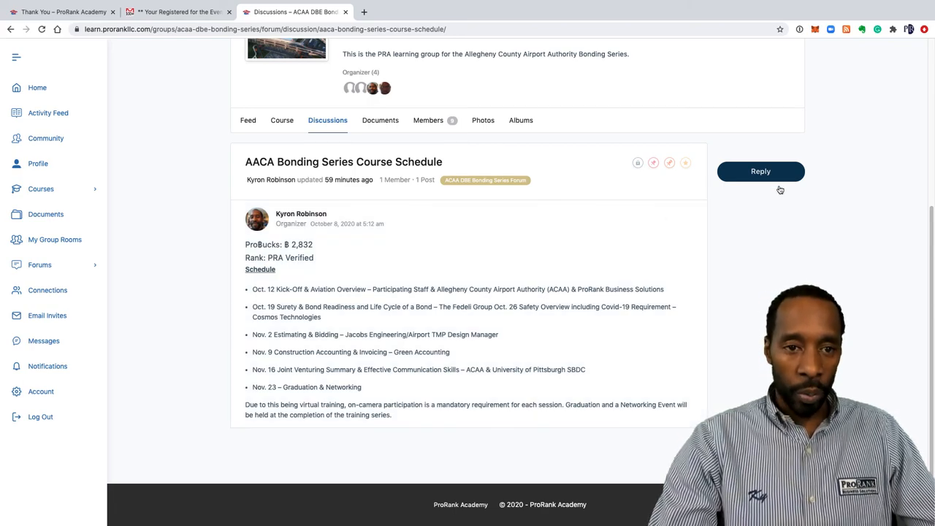
Post the reply 'What time does this start?' in the course schedule discussion.
left_click(760, 171)
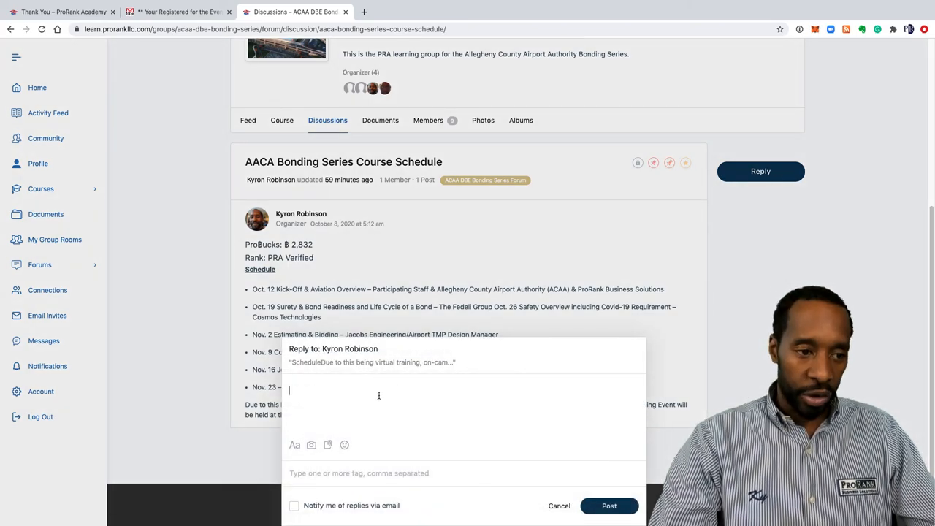
type("What time does th")
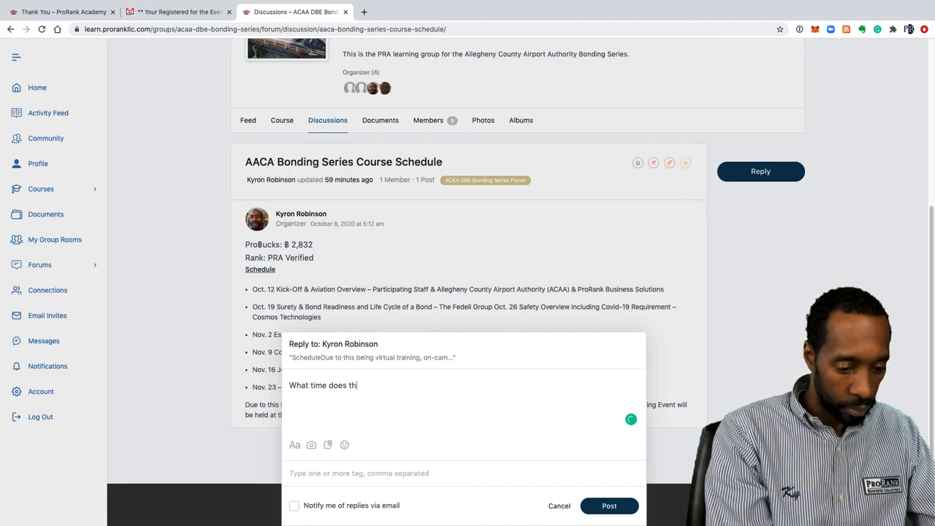
type("is start?")
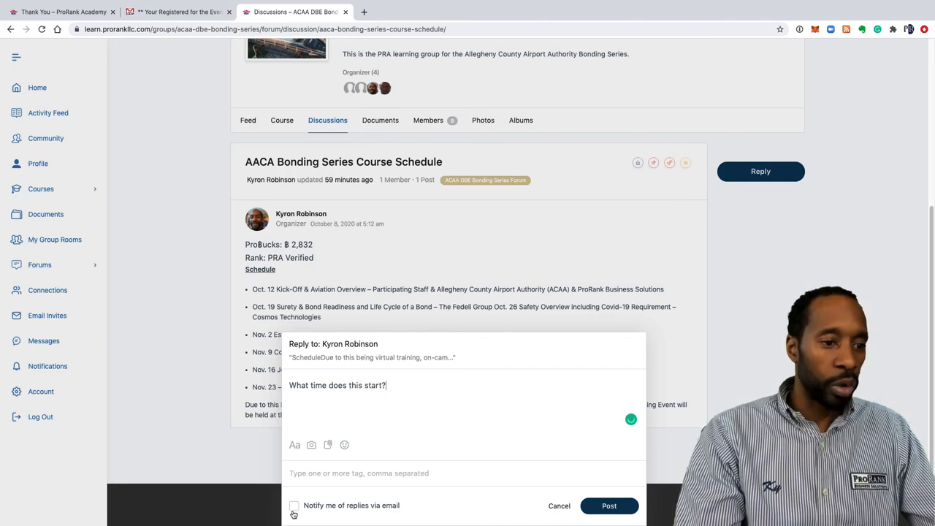
left_click(294, 505)
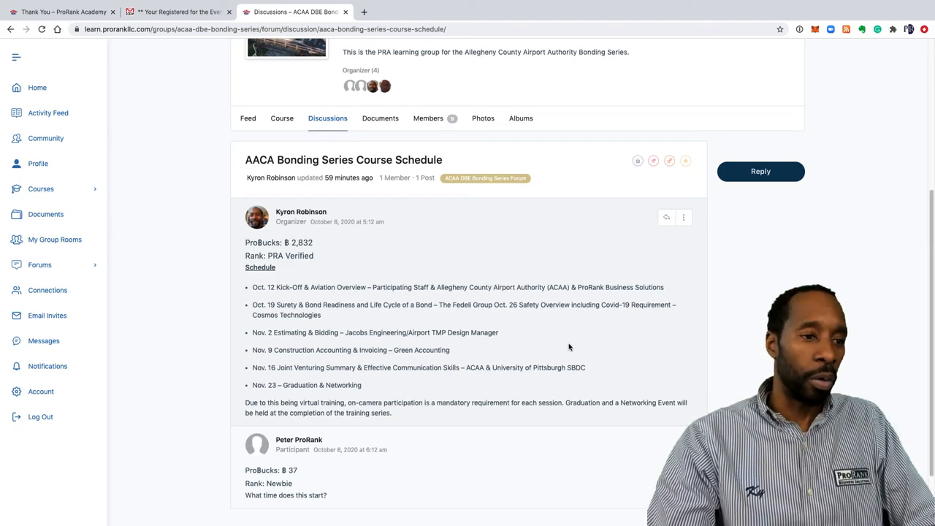
Go back to the Discussions list showing the schedule thread with 2 replies.
scroll("down", 3)
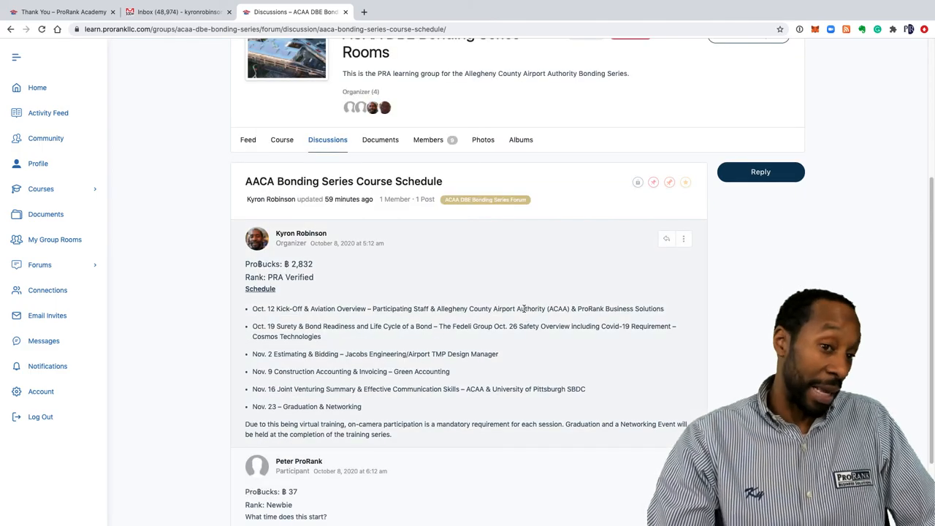
scroll("down", 3)
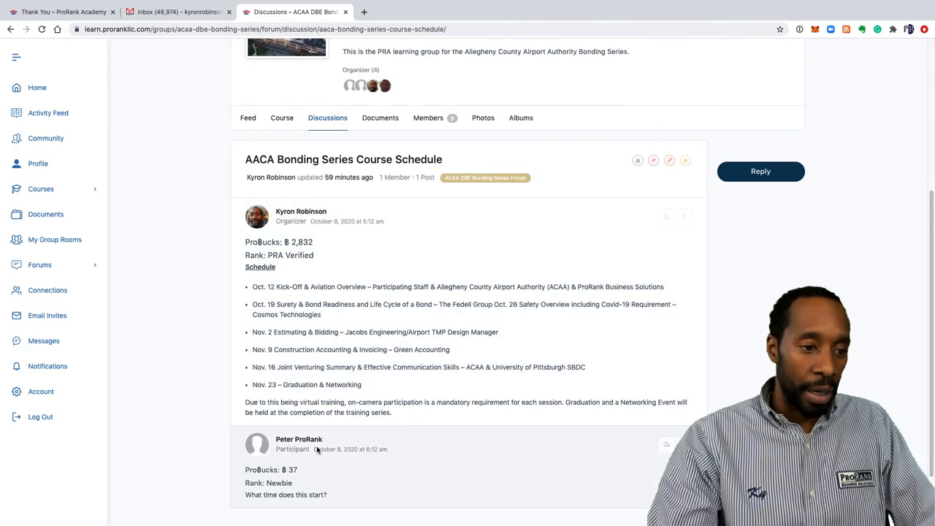
scroll("down", 3)
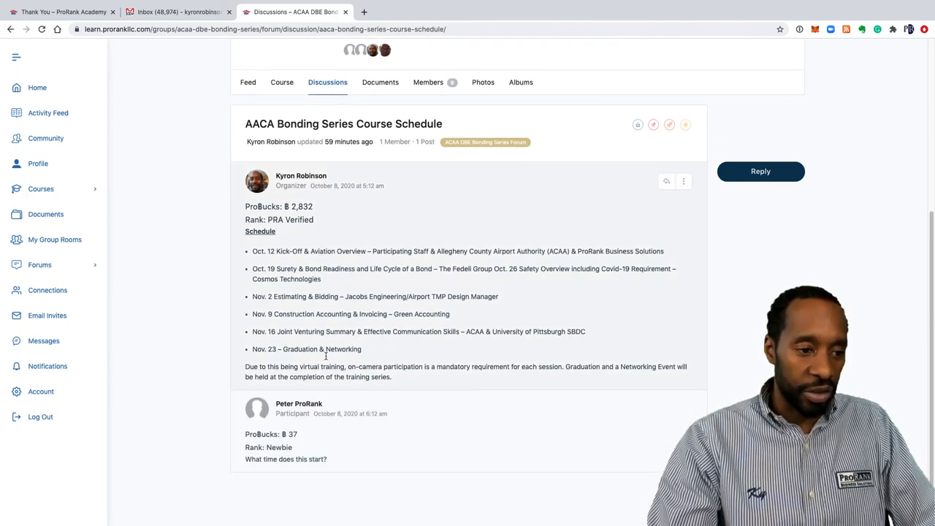
scroll("down", 3)
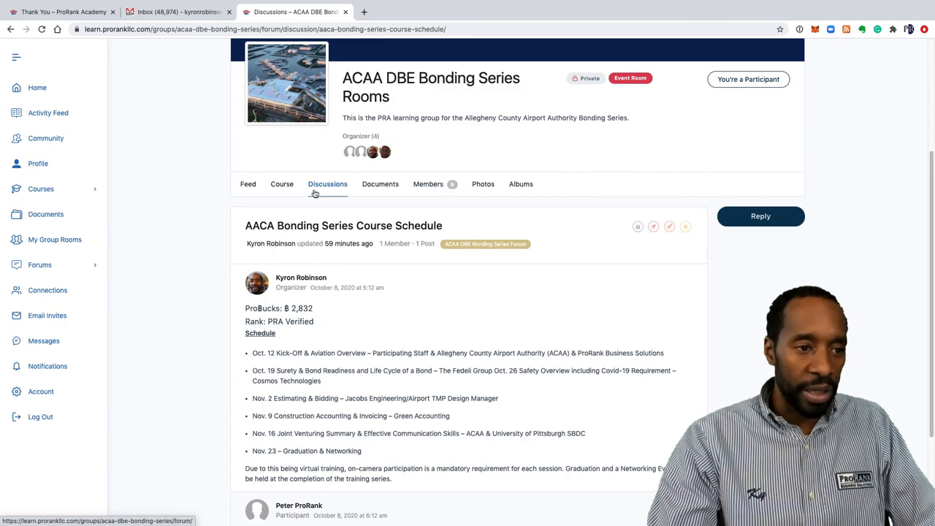
left_click(328, 184)
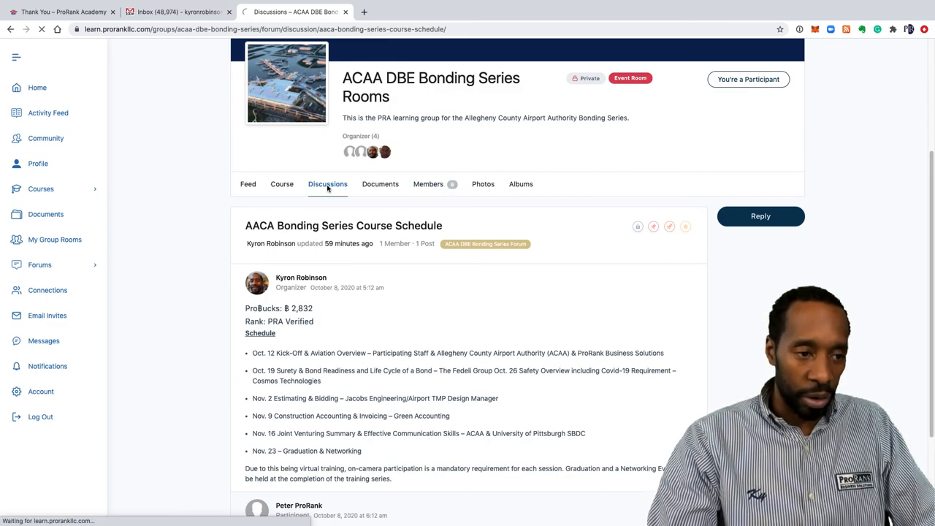
scroll("down", 3)
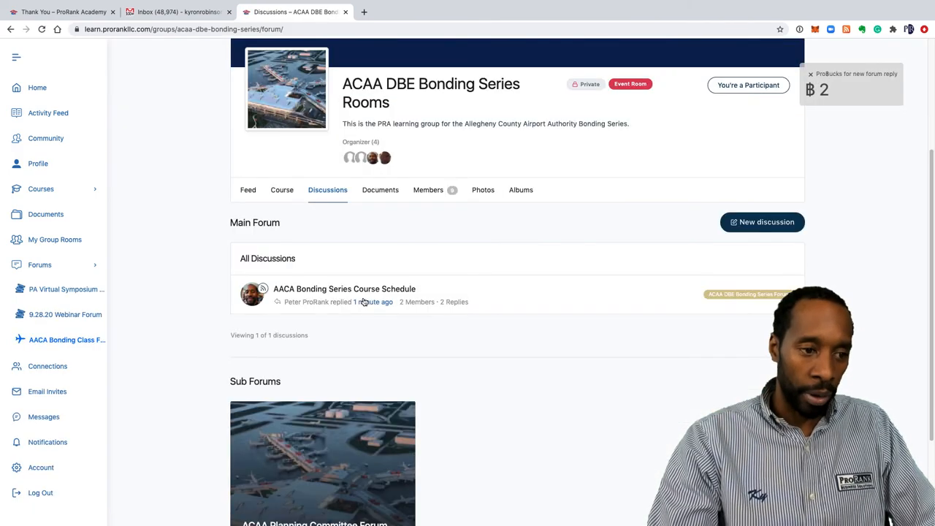
scroll("down", 3)
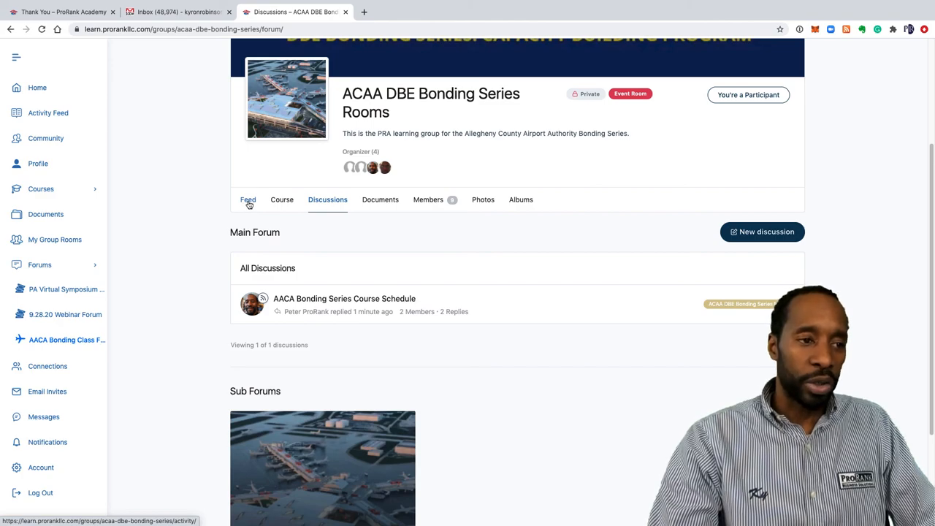
Open the group Feed and expand the full course schedule post with Read more.
left_click(248, 199)
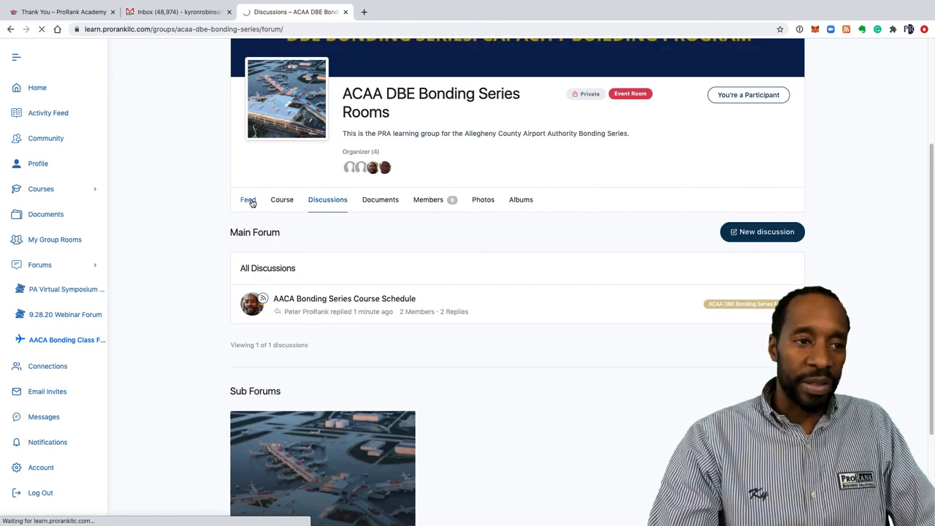
left_click(248, 200)
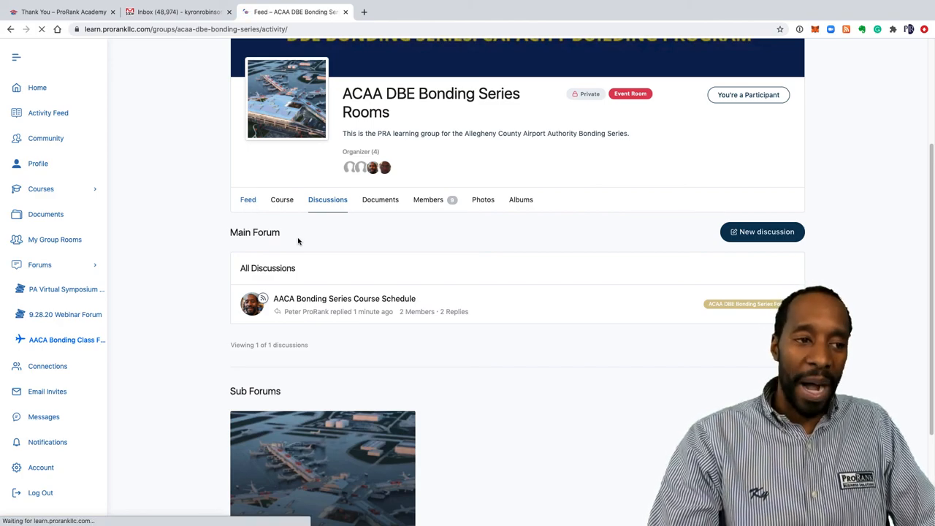
left_click(247, 199)
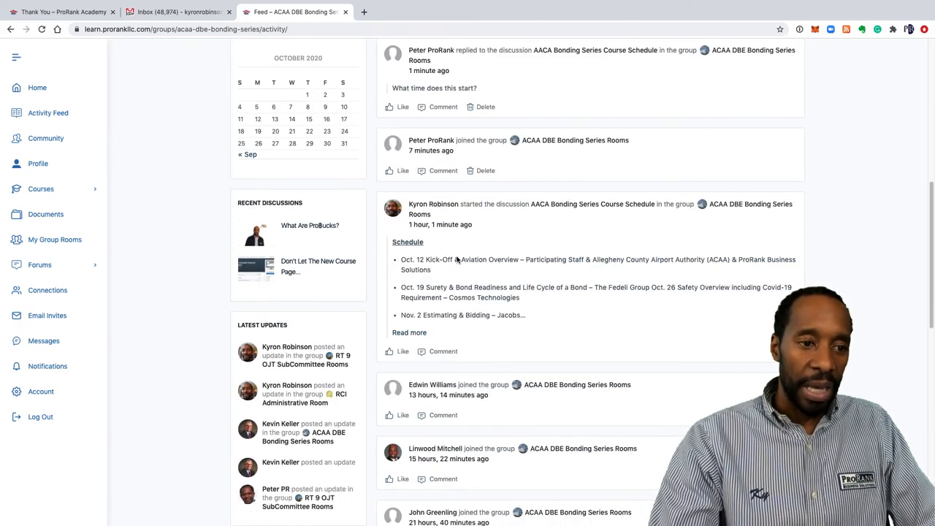
scroll("down", 3)
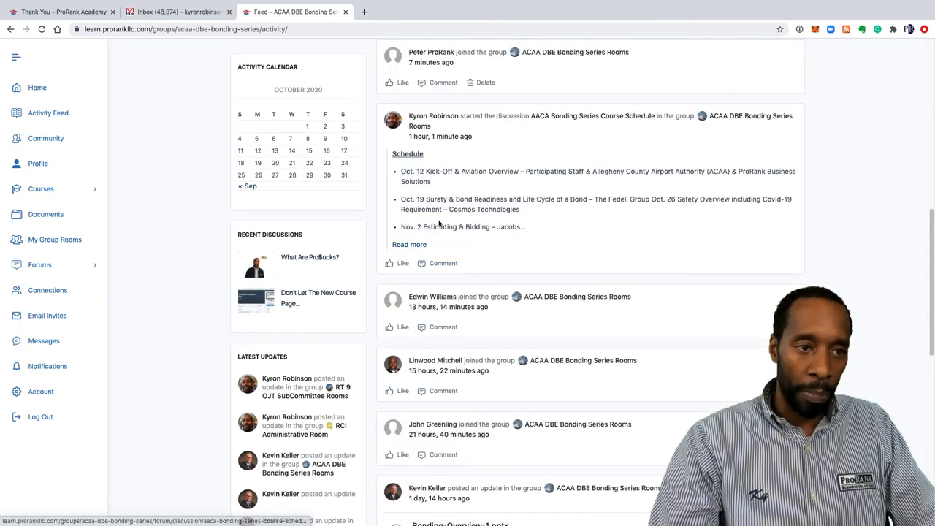
left_click(409, 244)
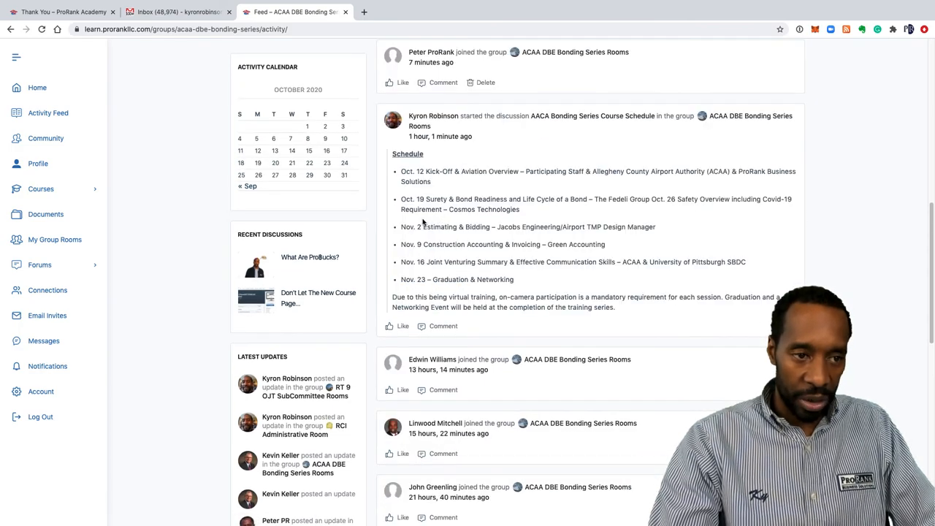
scroll("down", 3)
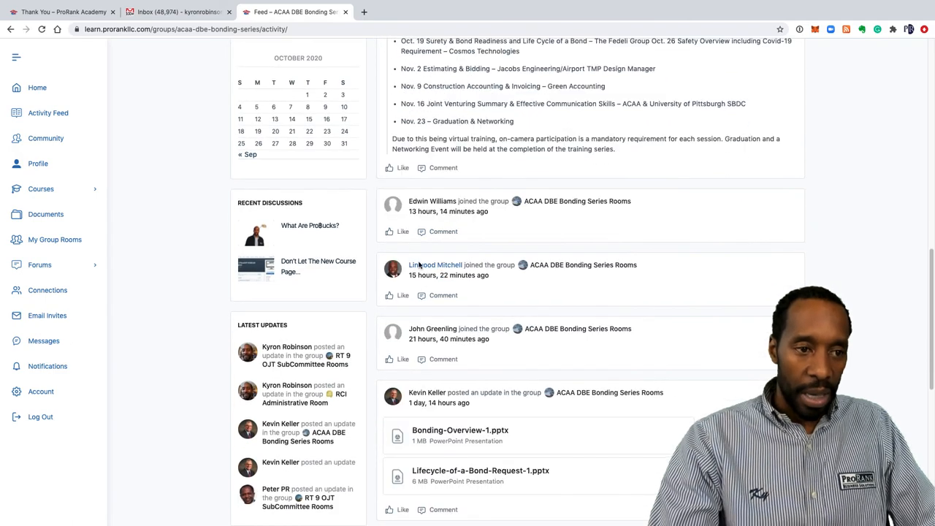
scroll("down", 3)
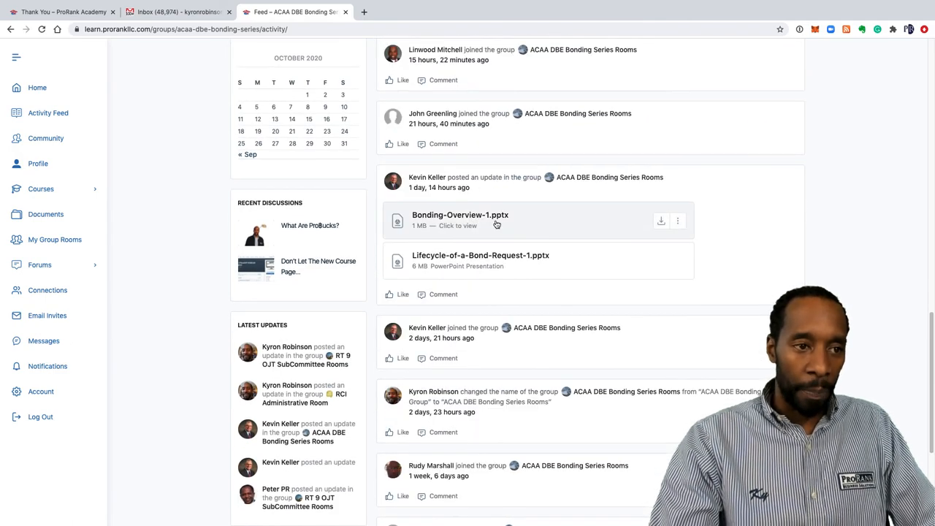
scroll("down", 3)
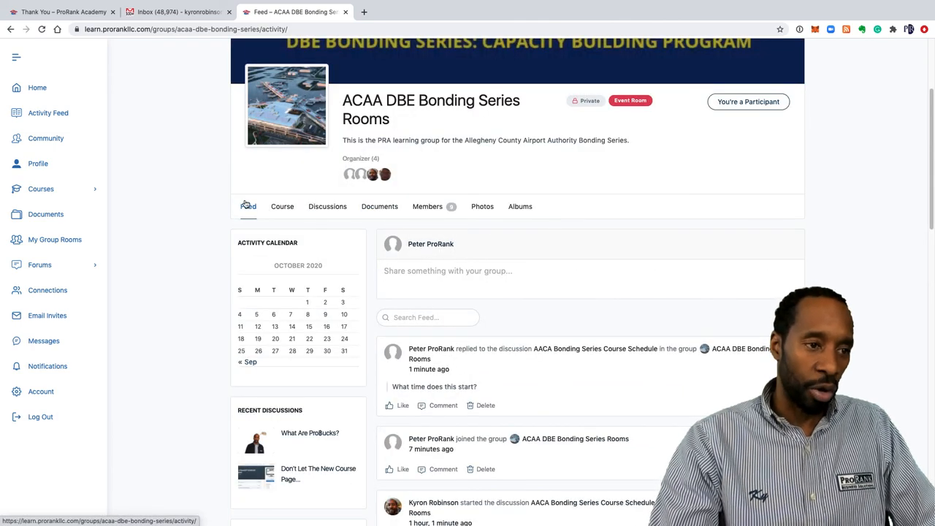
left_click(282, 206)
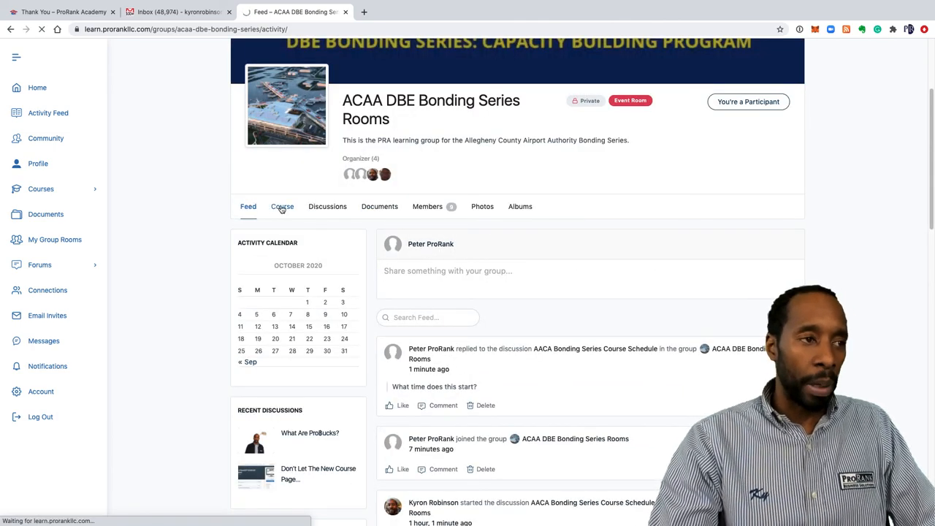
View the 44.0 PRA Navigational Webinar course at 0% and expand its lesson topics.
left_click(282, 206)
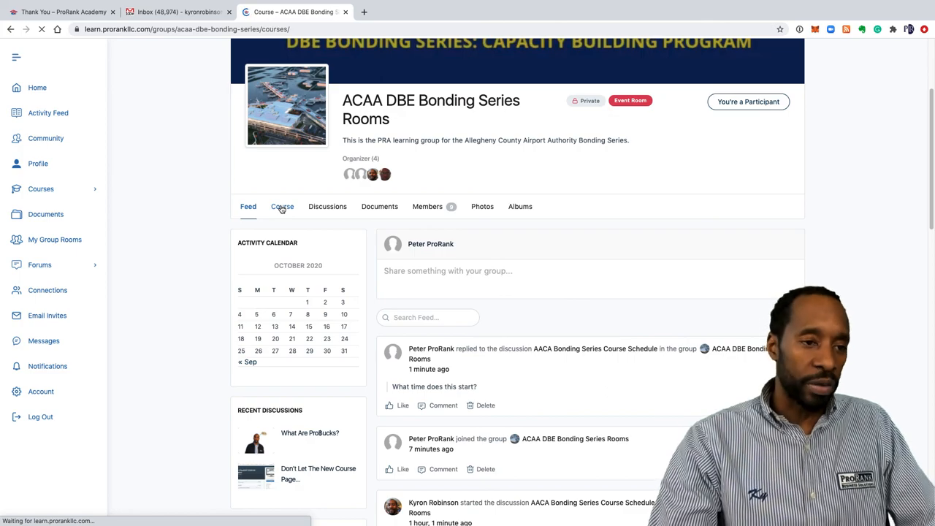
left_click(282, 206)
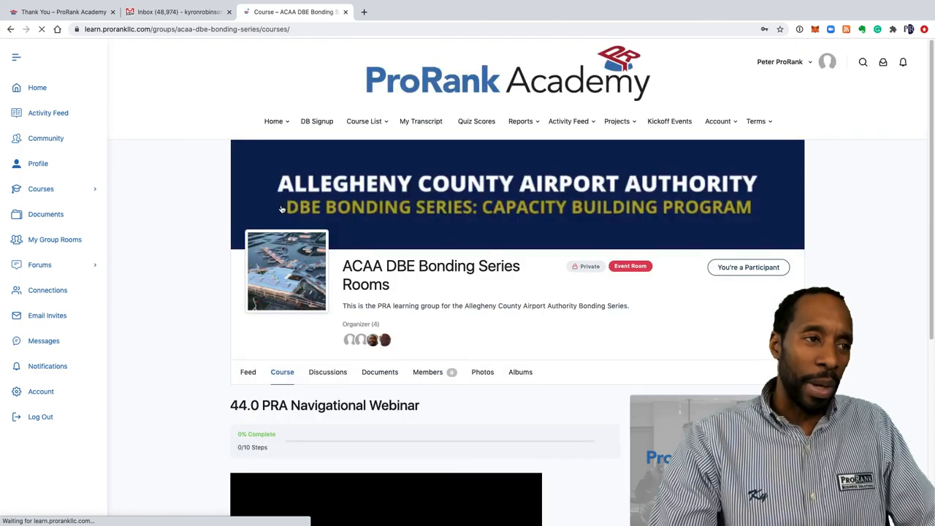
scroll("down", 3)
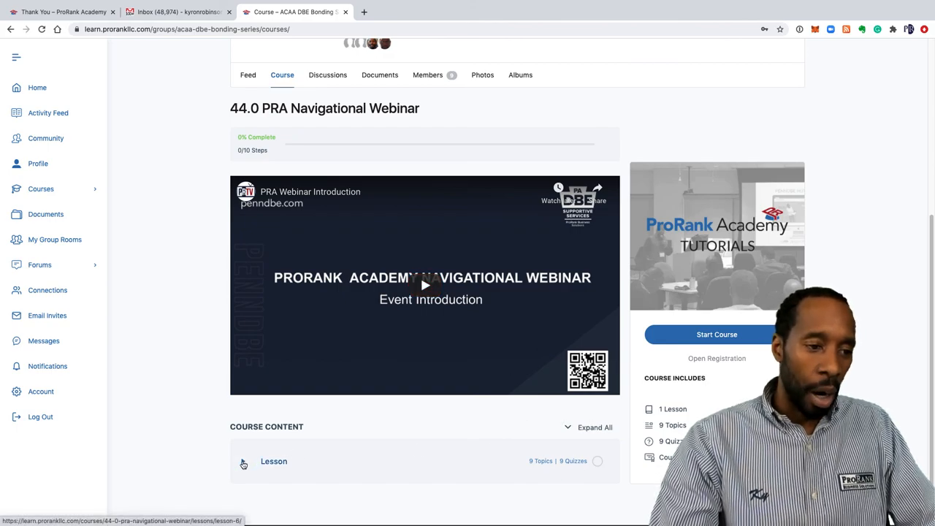
left_click(243, 461)
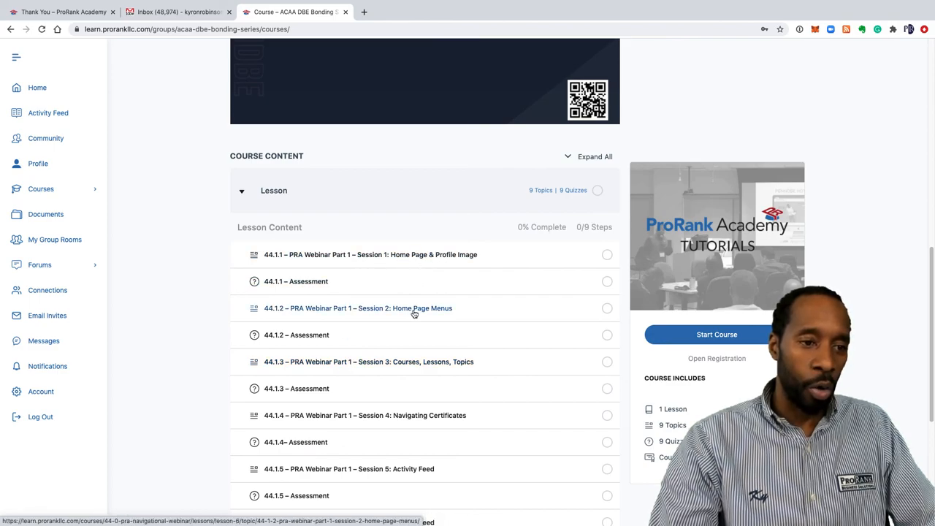
mouse_move(441, 362)
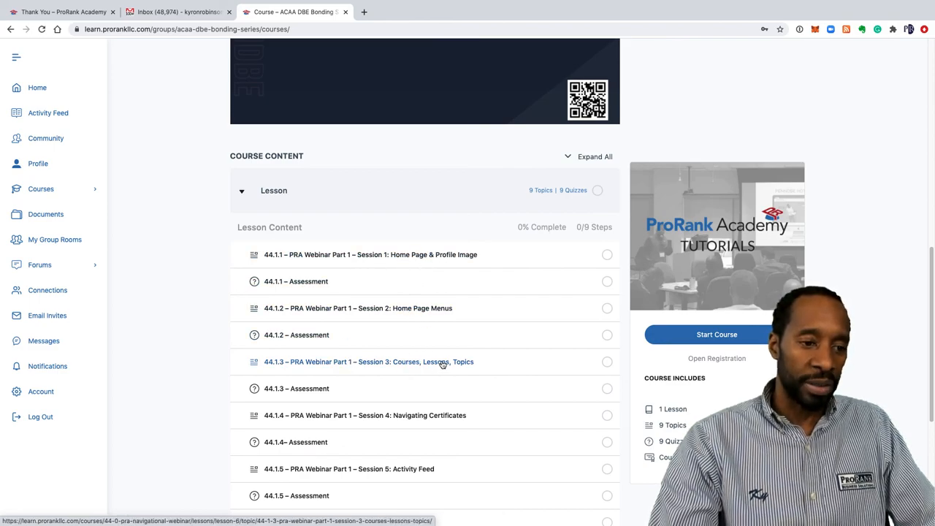
scroll("down", 3)
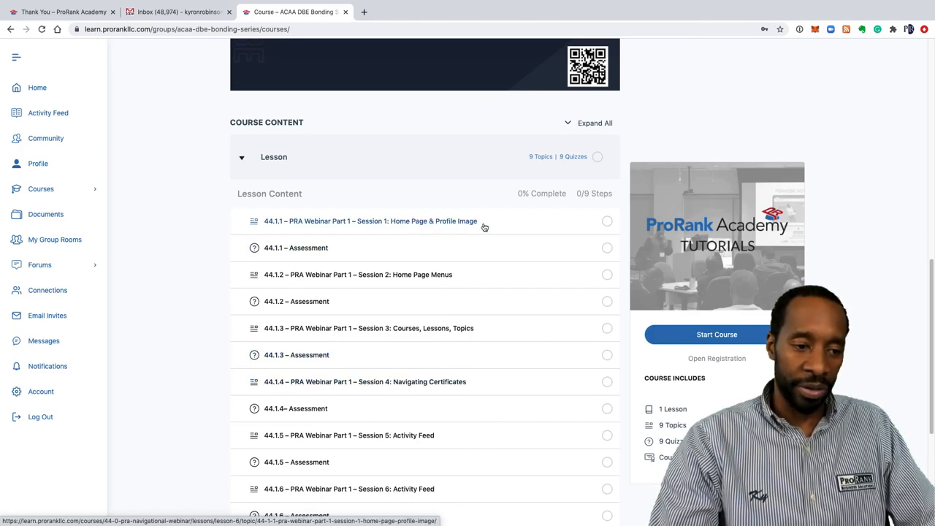
scroll("down", 3)
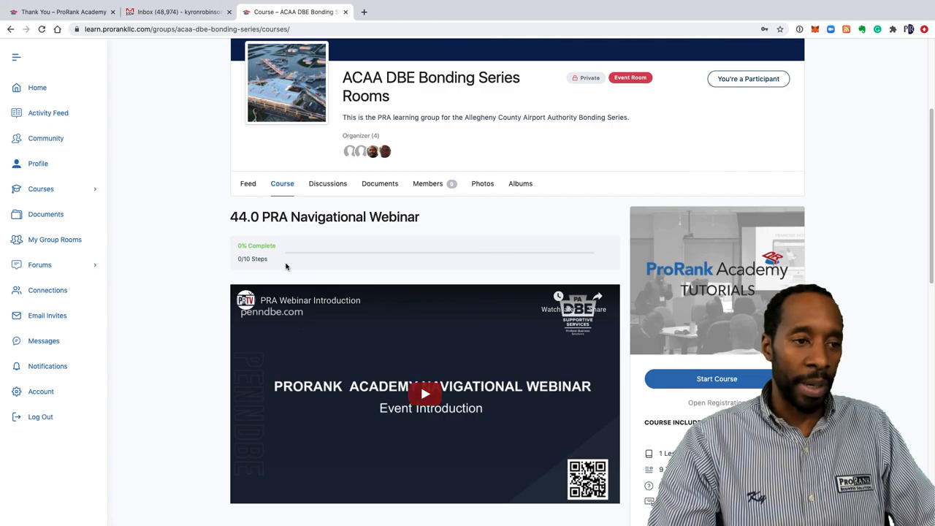
left_click(379, 183)
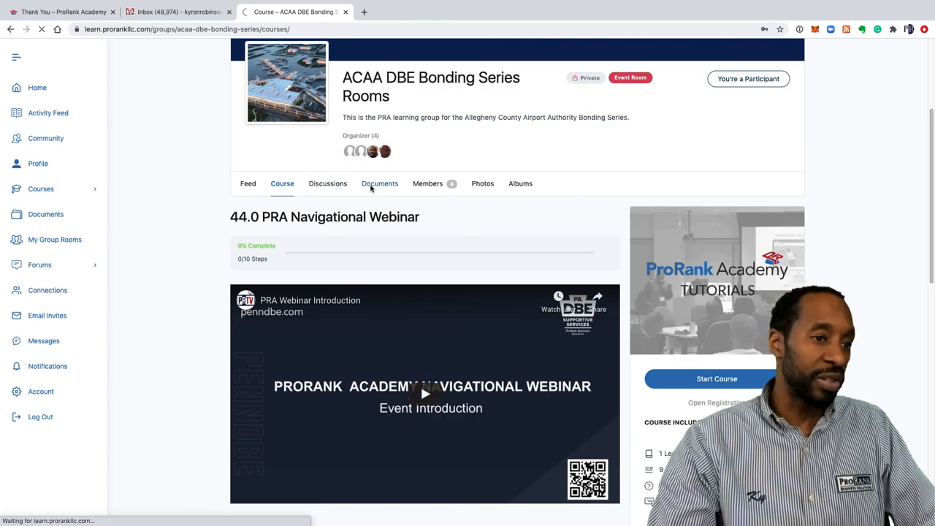
Show the group's discussions and scroll to the AACA Bonding Series Course Schedule topic.
left_click(327, 183)
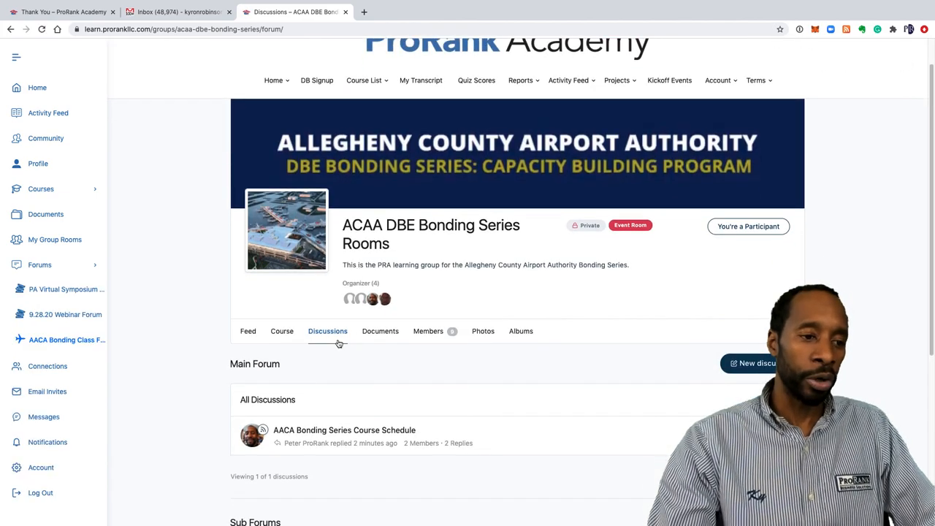
scroll("down", 3)
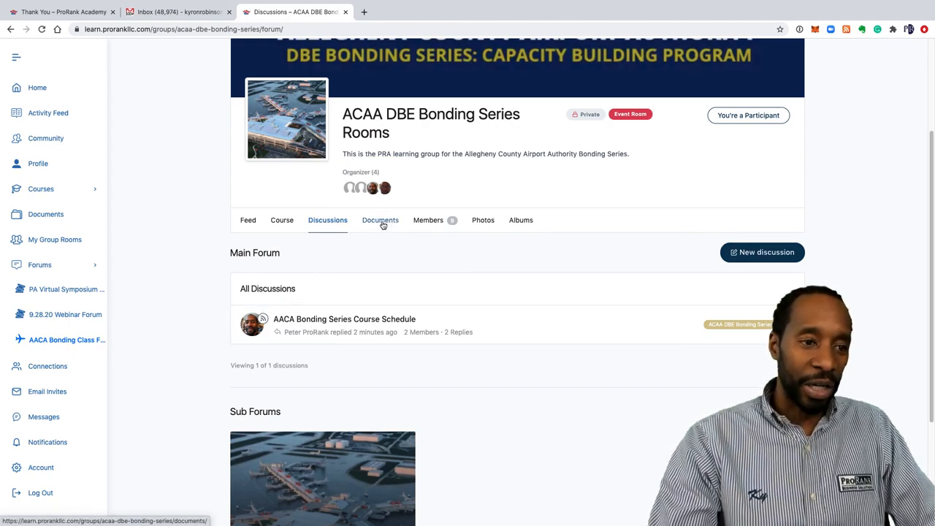
left_click(380, 220)
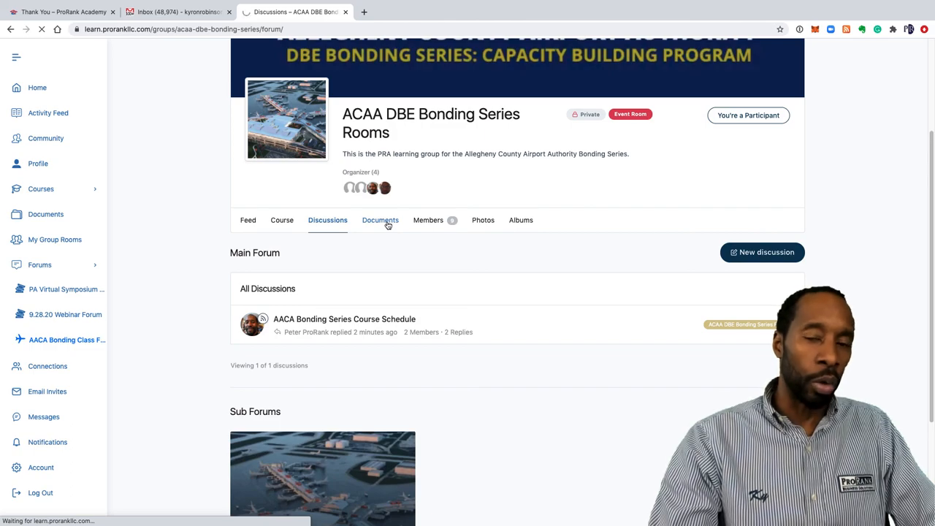
Open the group's documents and the empty Effective Communication Skills folder.
left_click(380, 219)
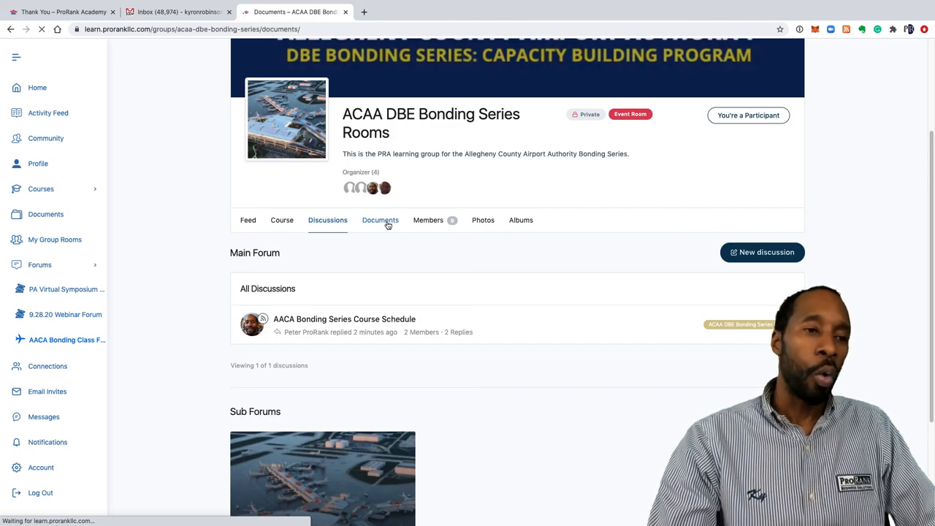
left_click(380, 220)
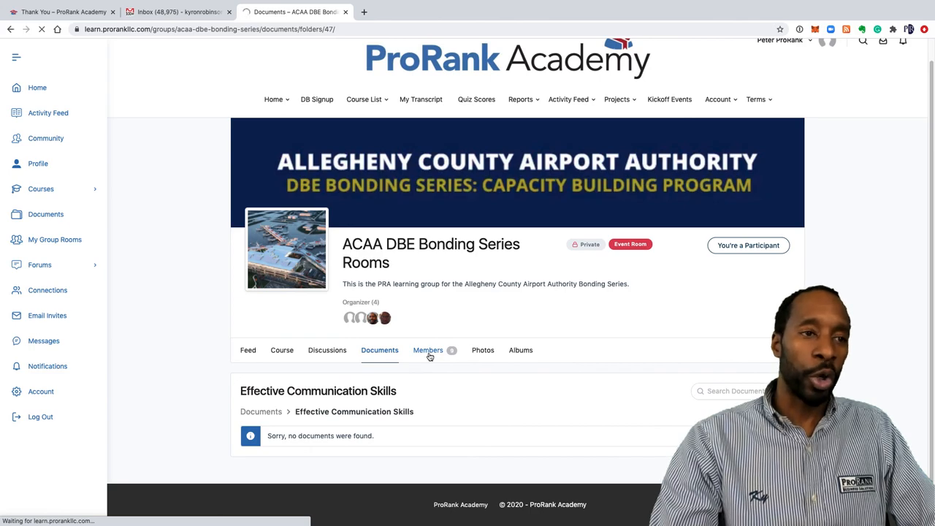
mouse_move(400, 395)
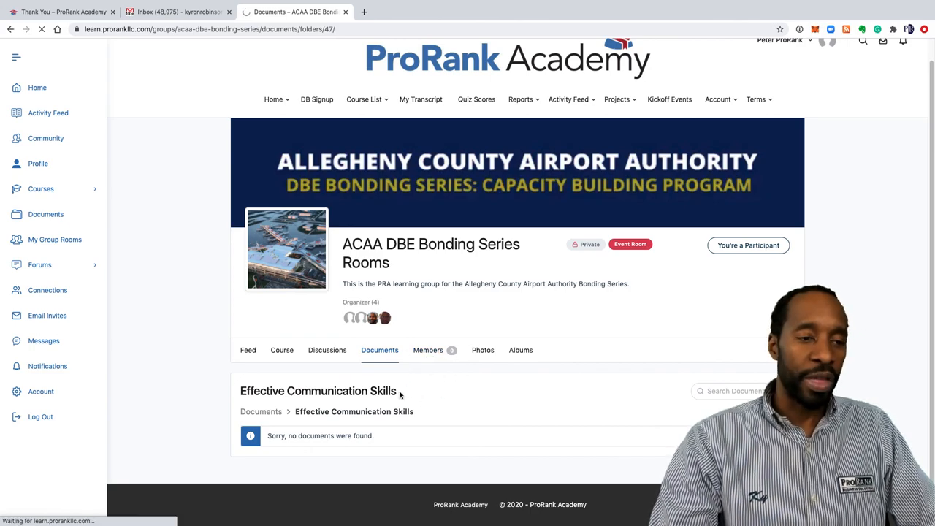
left_click(429, 350)
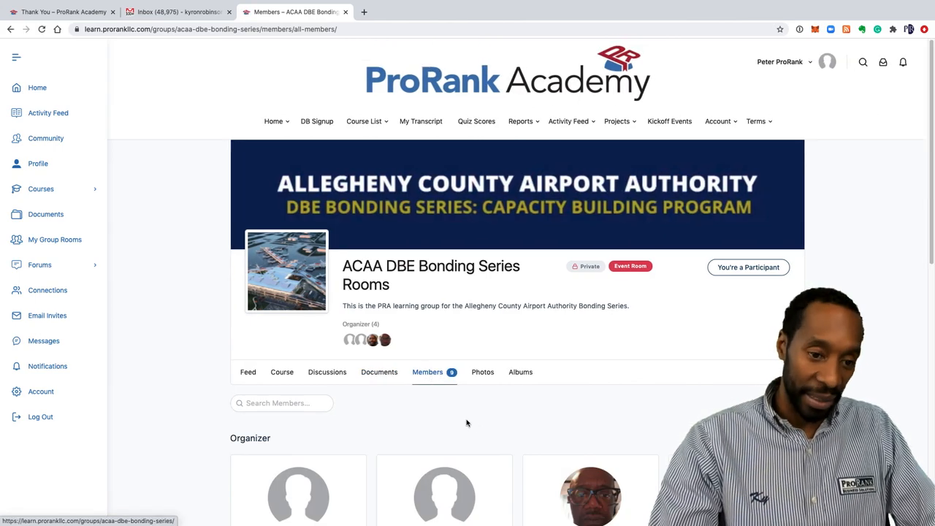
Browse the 9 member cards: organizers, presenters–moderators and two participants.
scroll("down", 3)
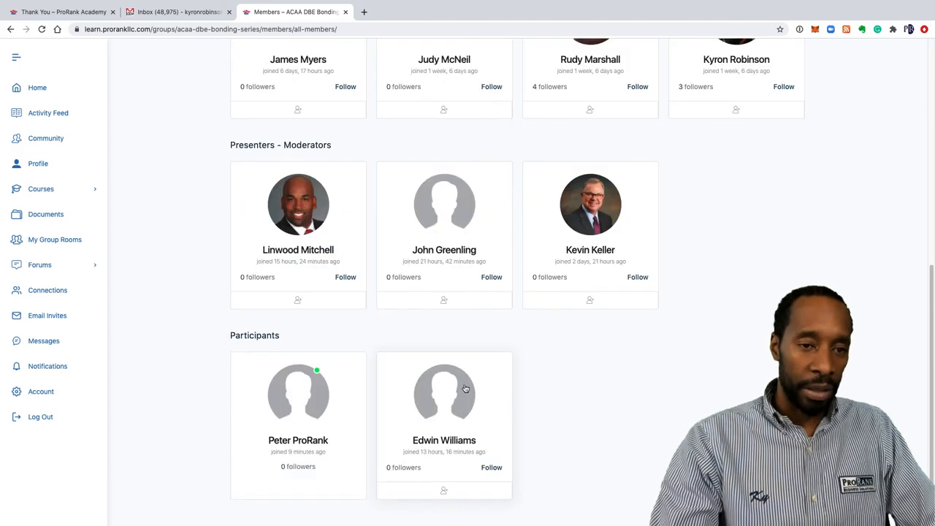
scroll("up", 3)
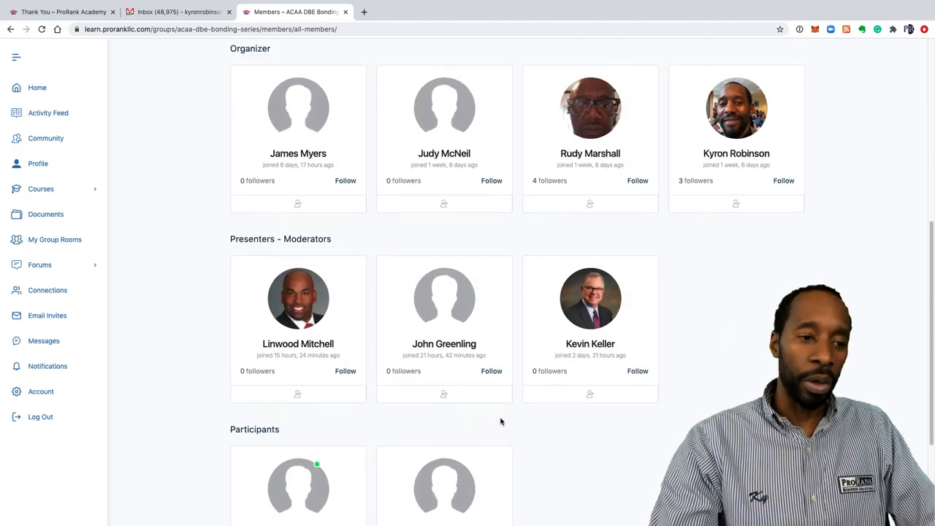
scroll("down", 3)
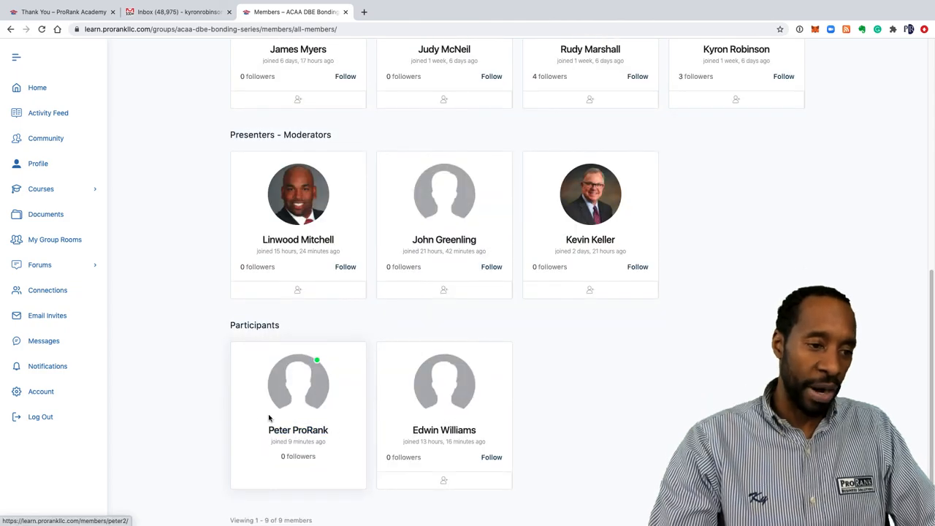
scroll("down", 3)
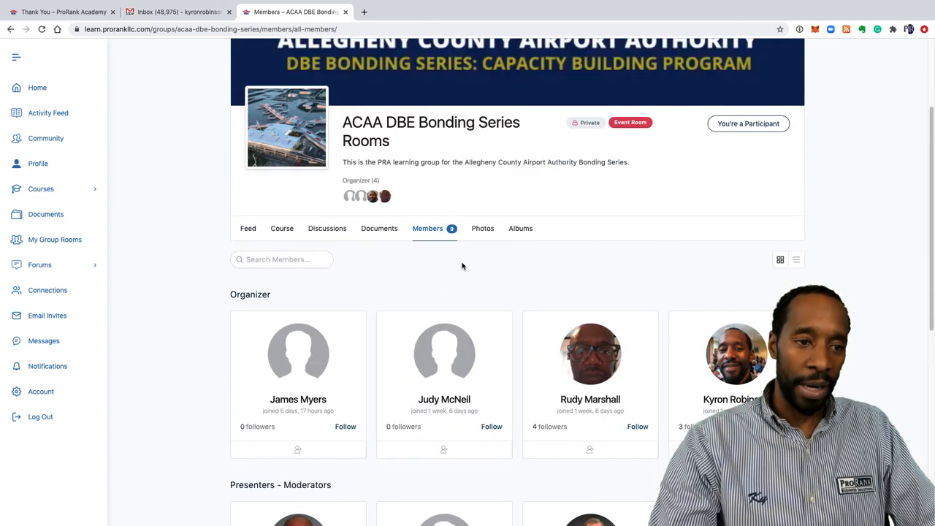
mouse_move(327, 228)
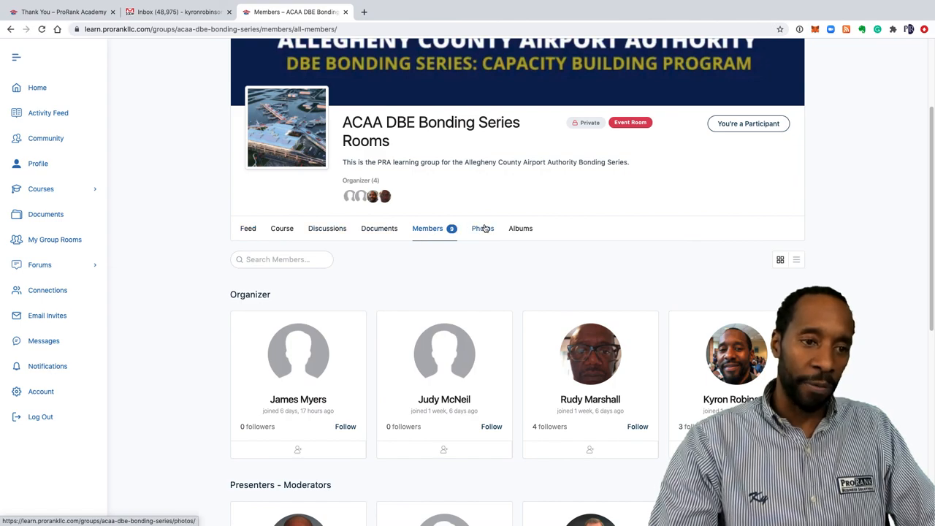
mouse_move(518, 255)
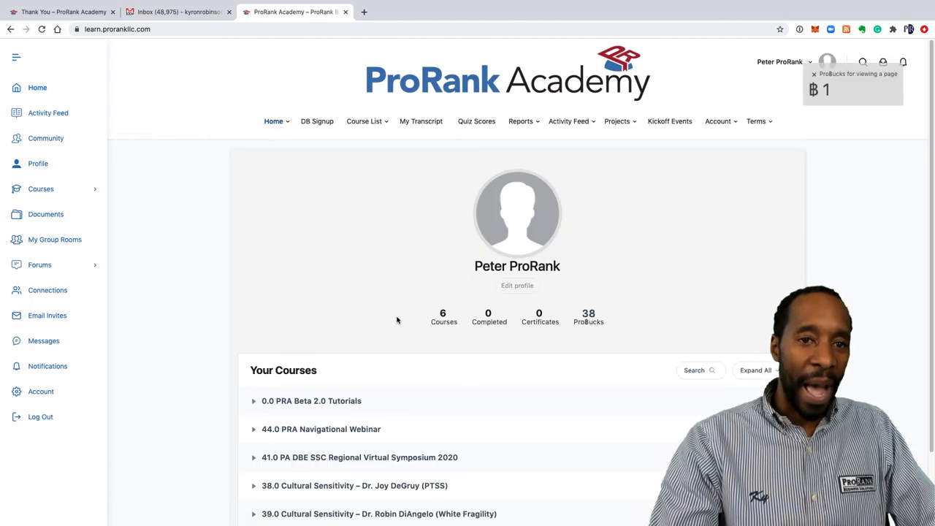
Reach the AACA Bonding Class Forum through the sidebar Forums menu.
scroll("down", 3)
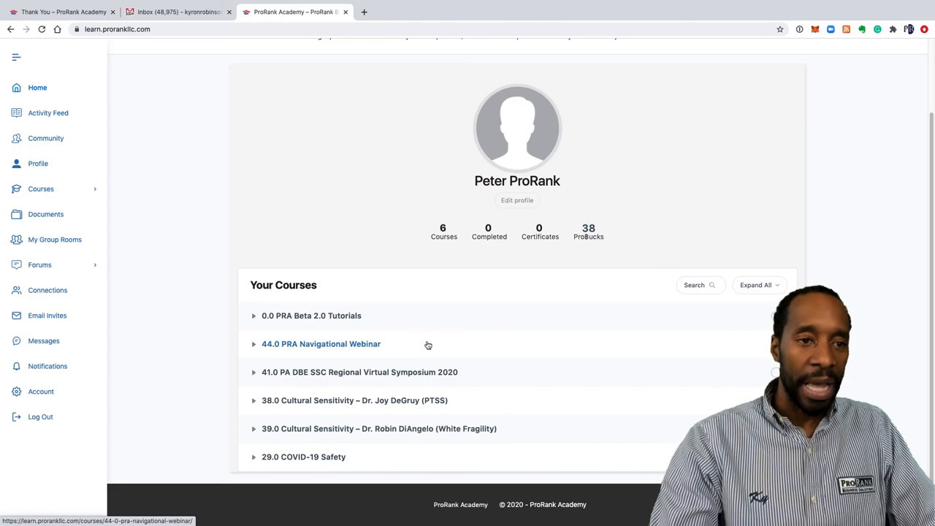
mouse_move(359, 254)
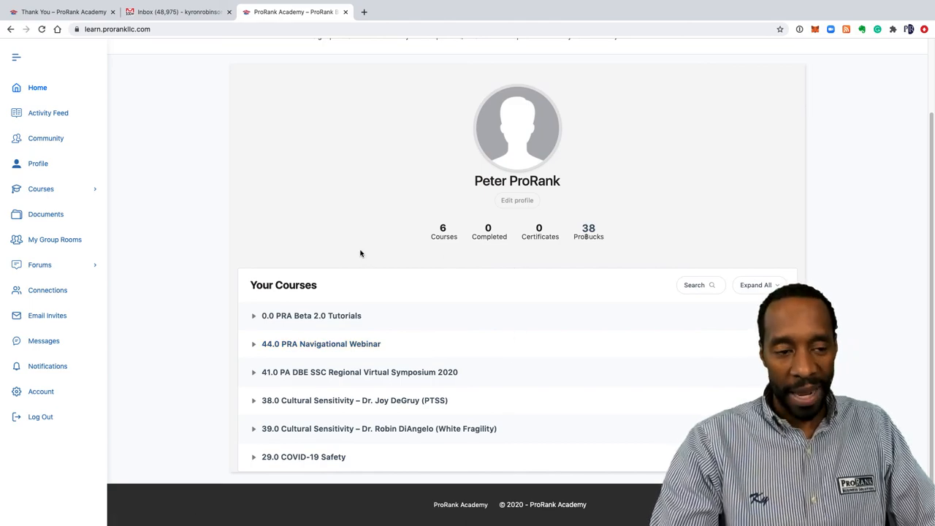
scroll("up", 3)
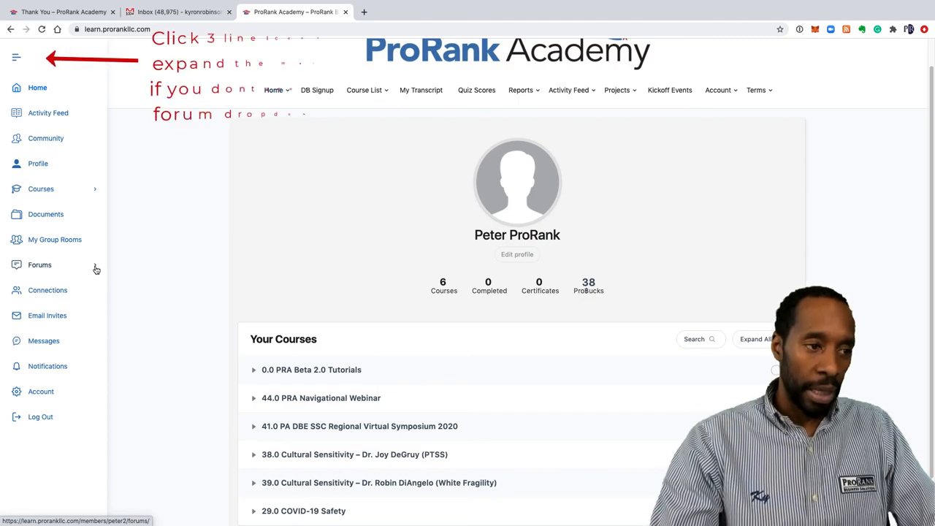
left_click(40, 264)
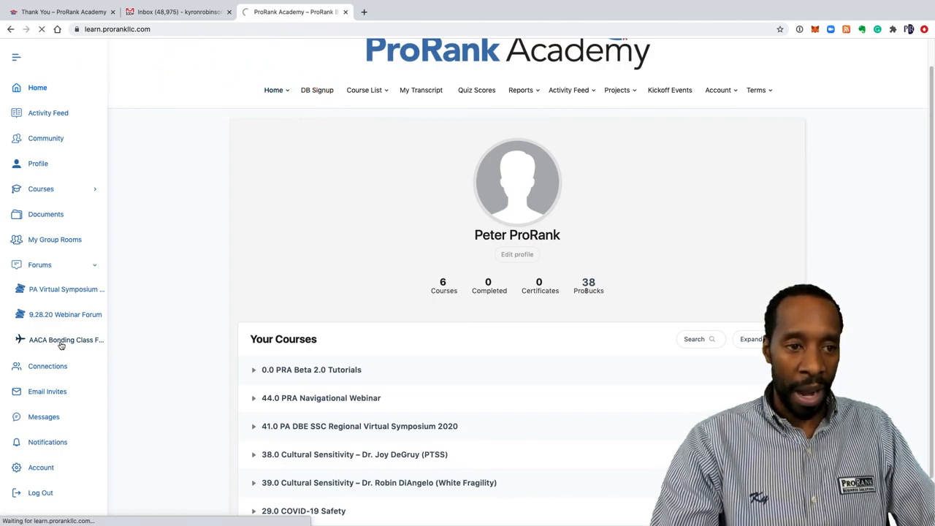
left_click(62, 340)
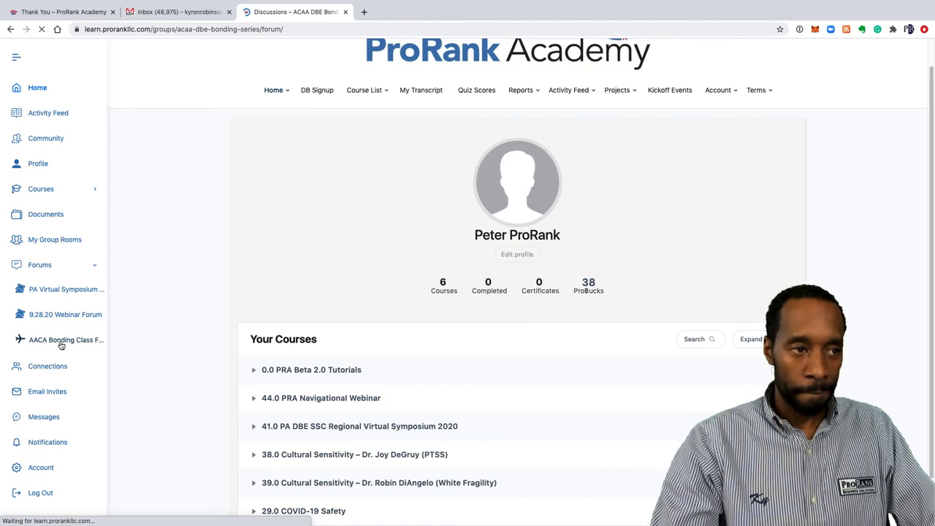
left_click(65, 340)
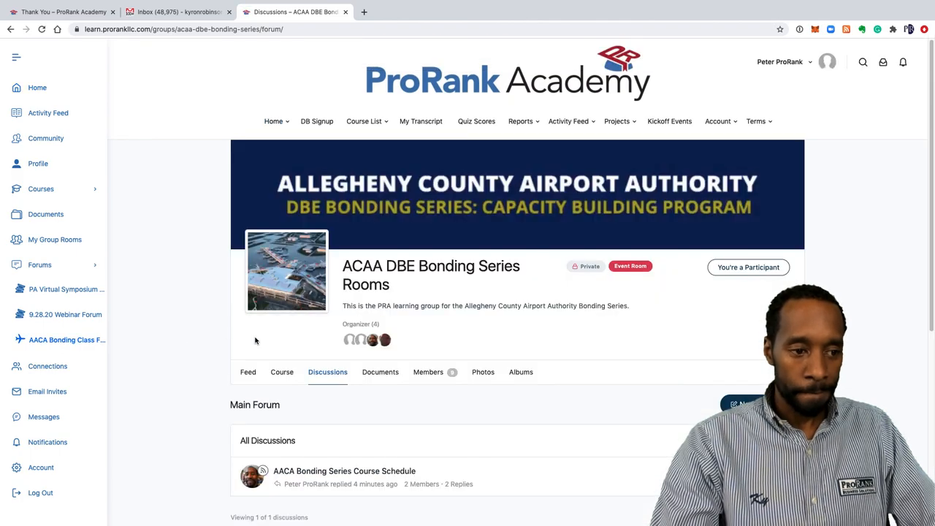
Switch from discussions to the member list and scroll to the two participants.
scroll("down", 3)
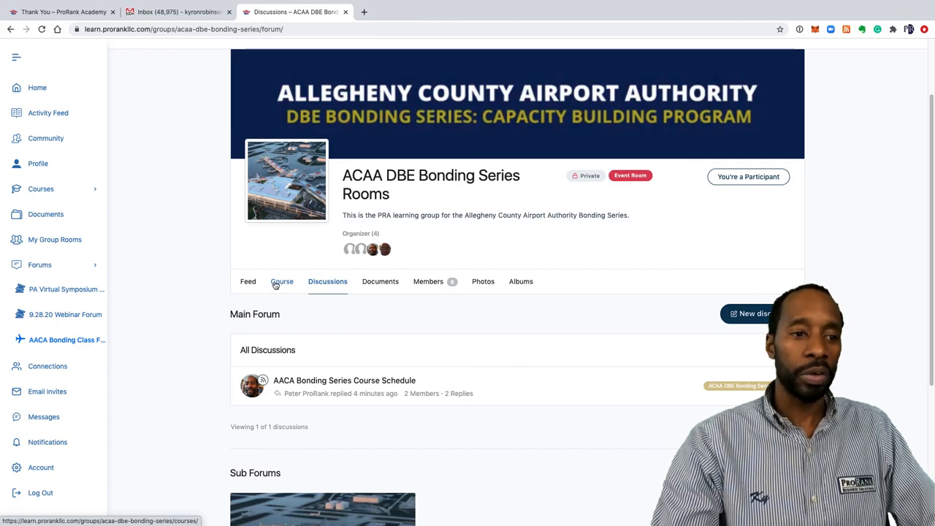
left_click(281, 281)
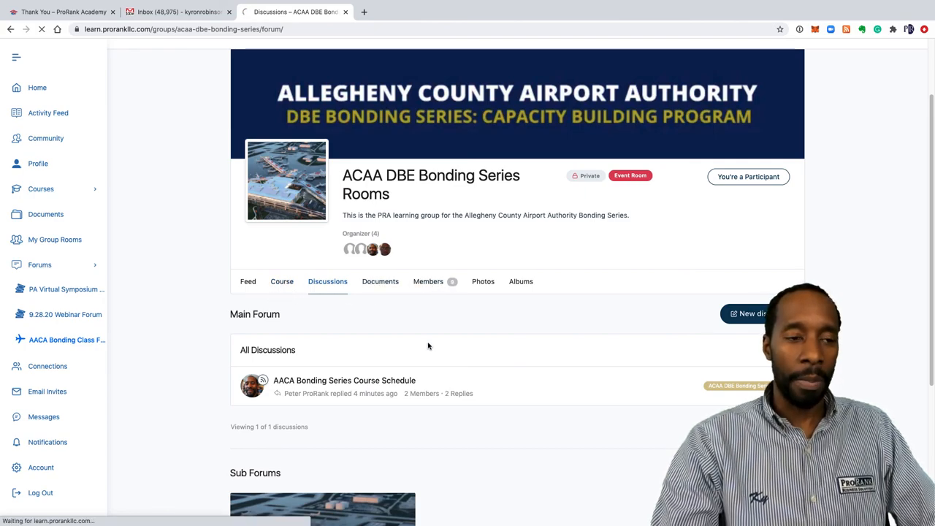
mouse_move(428, 357)
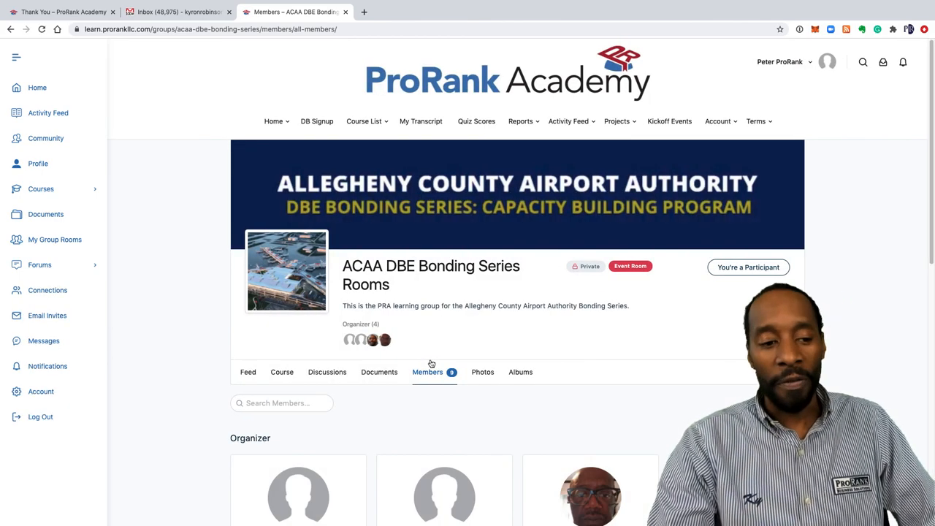
scroll("down", 3)
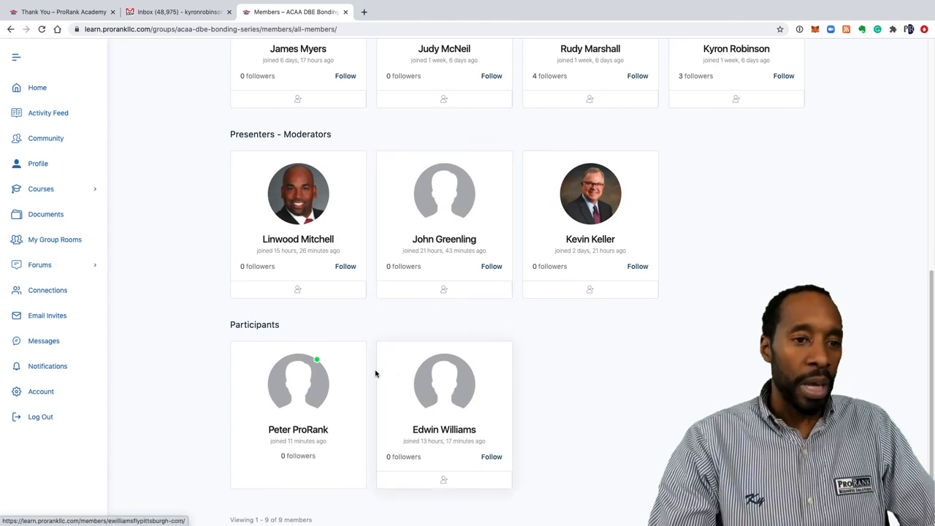